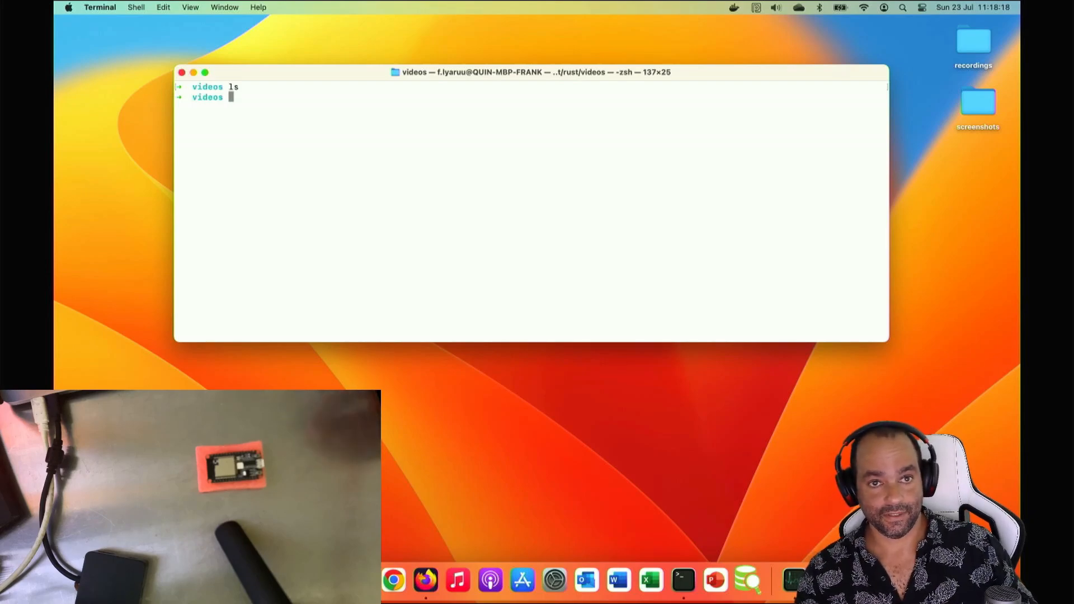
pyautogui.moveTo(287, 364)
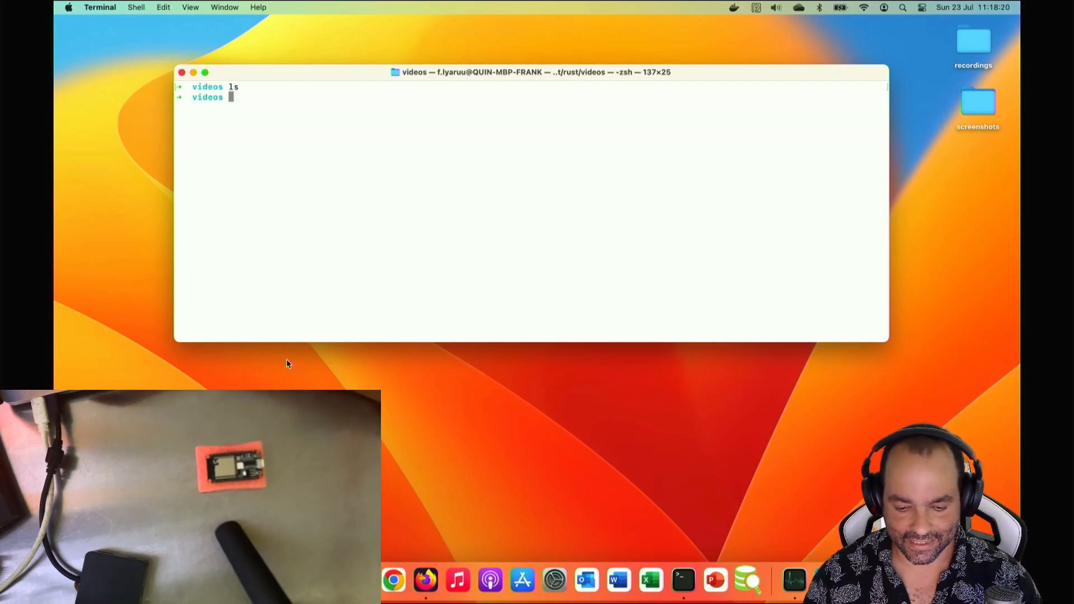
pyautogui.moveTo(425, 580)
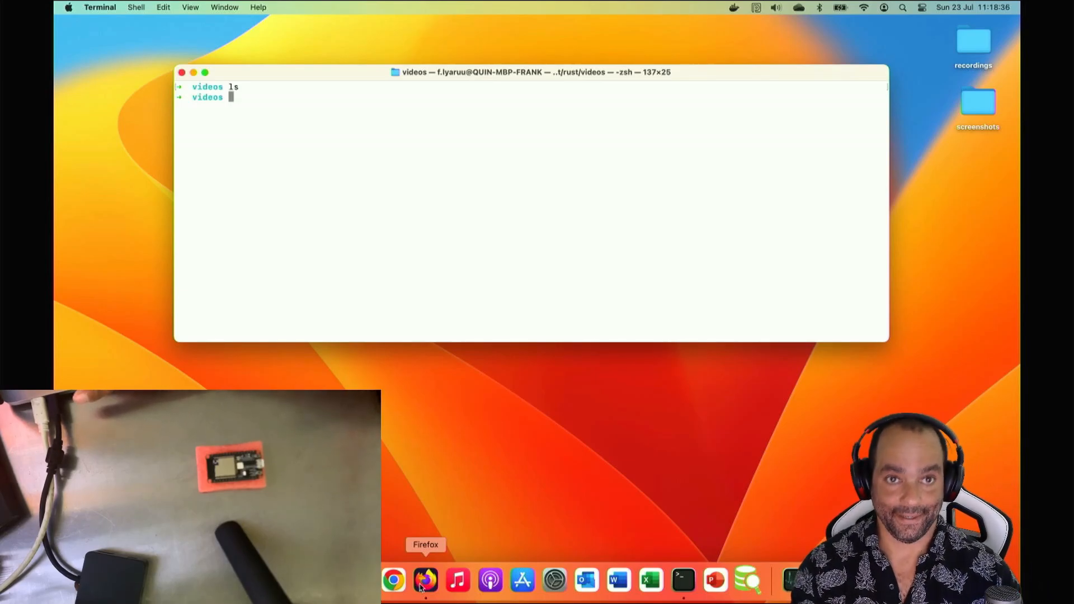
# Search 'esp32 cargo template' in Firefox and land on the esp-rs/esp-idf-template GitHub repository
pyautogui.click(425, 581)
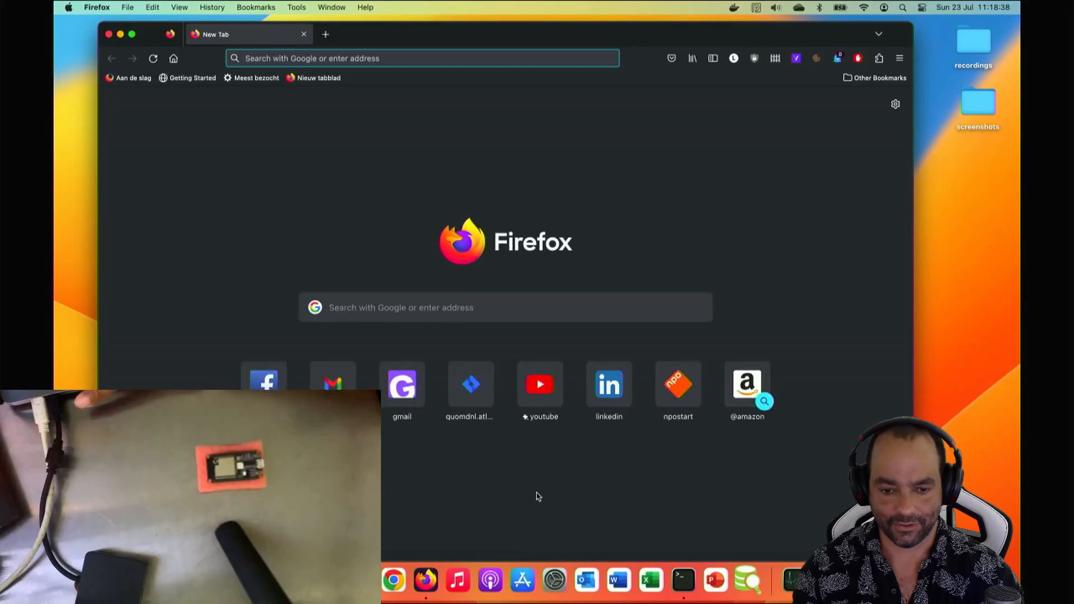
pyautogui.write('cargo')
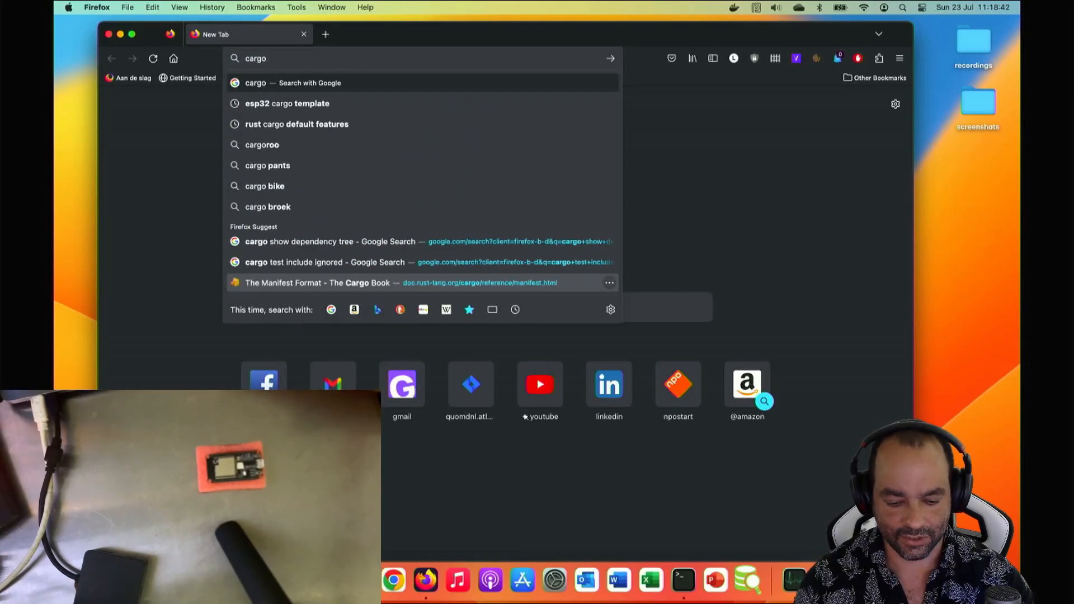
pyautogui.write('te')
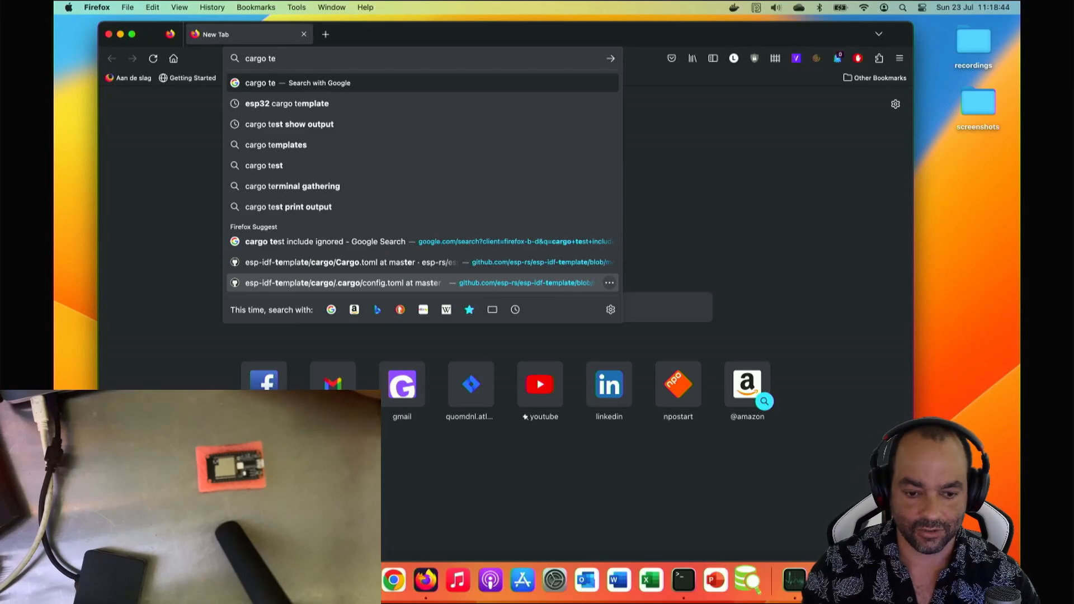
pyautogui.click(287, 103)
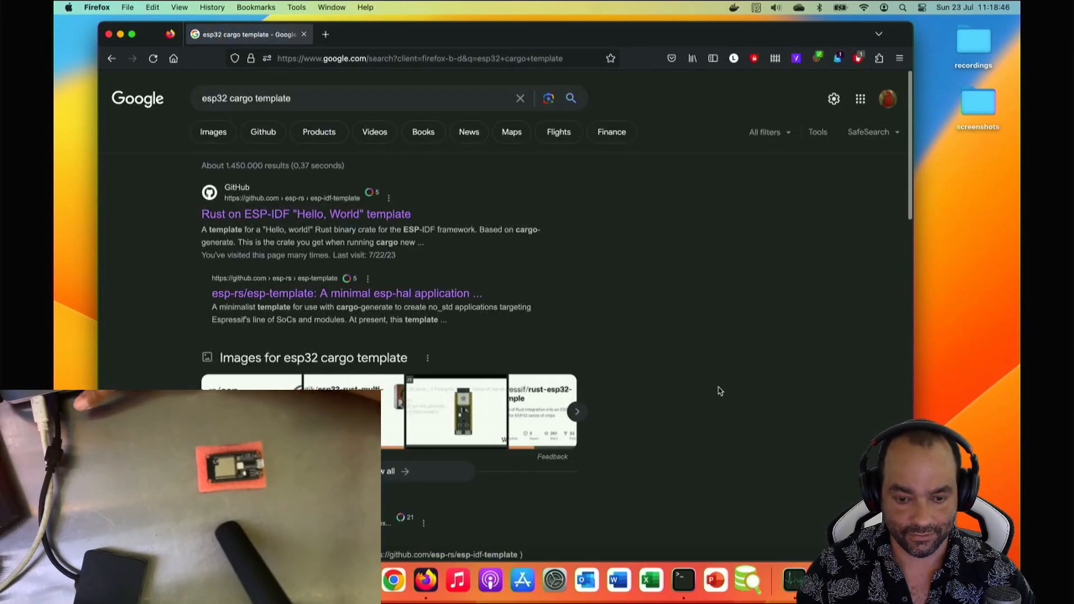
pyautogui.click(305, 214)
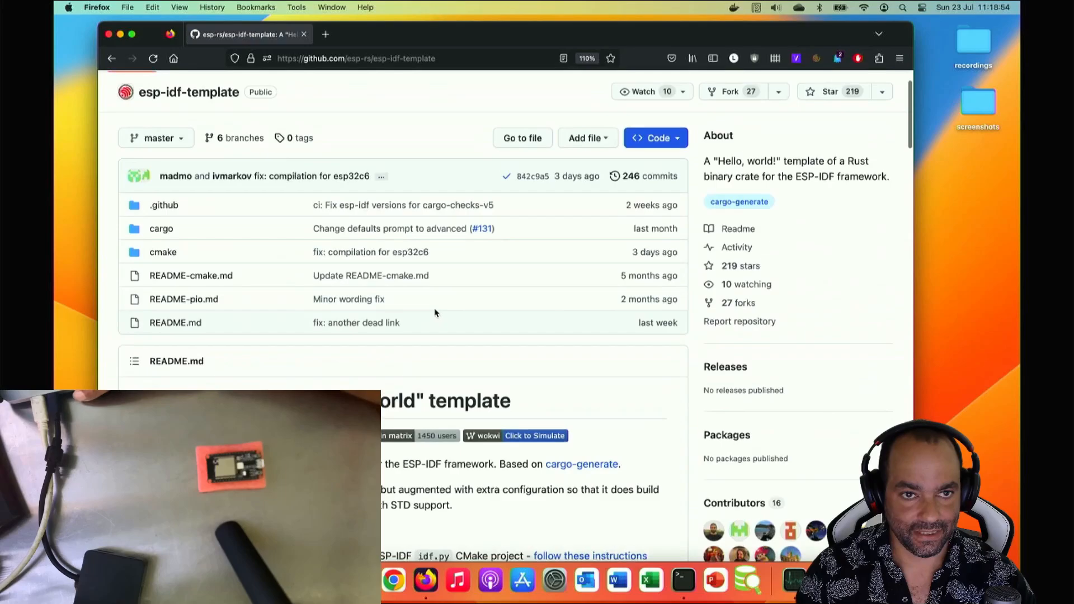
# Scroll the README to the 'Generate the project' cargo generate instructions
pyautogui.scroll(3)
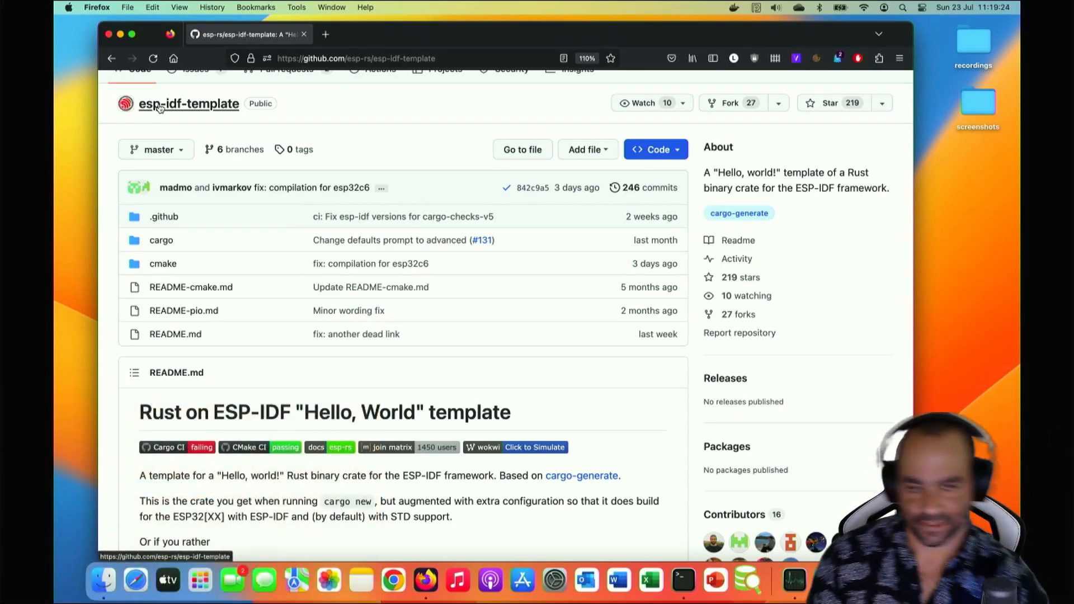
pyautogui.scroll(-3)
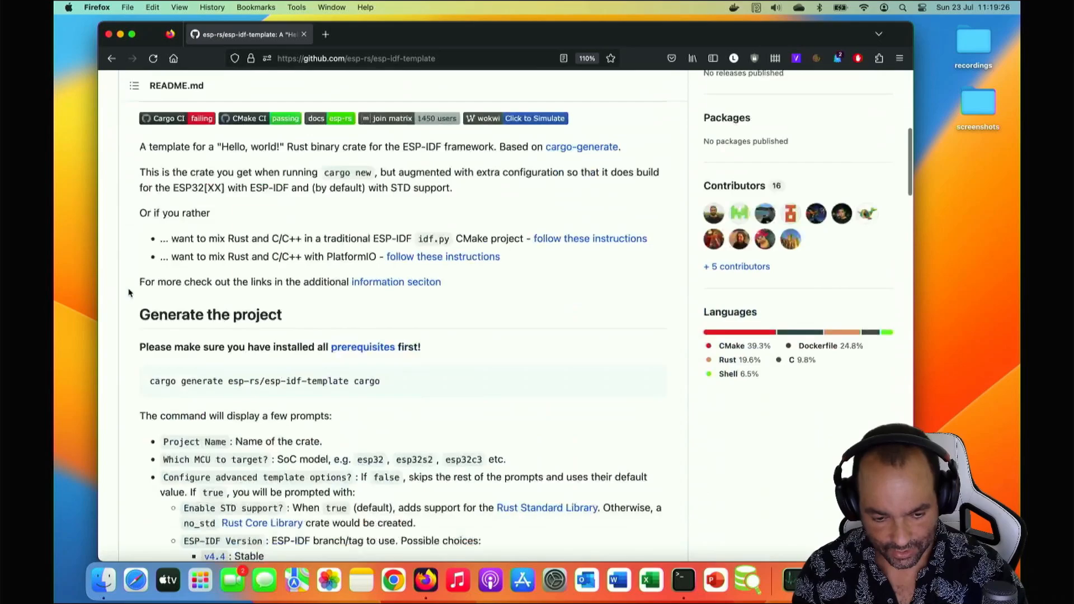
pyautogui.scroll(-3)
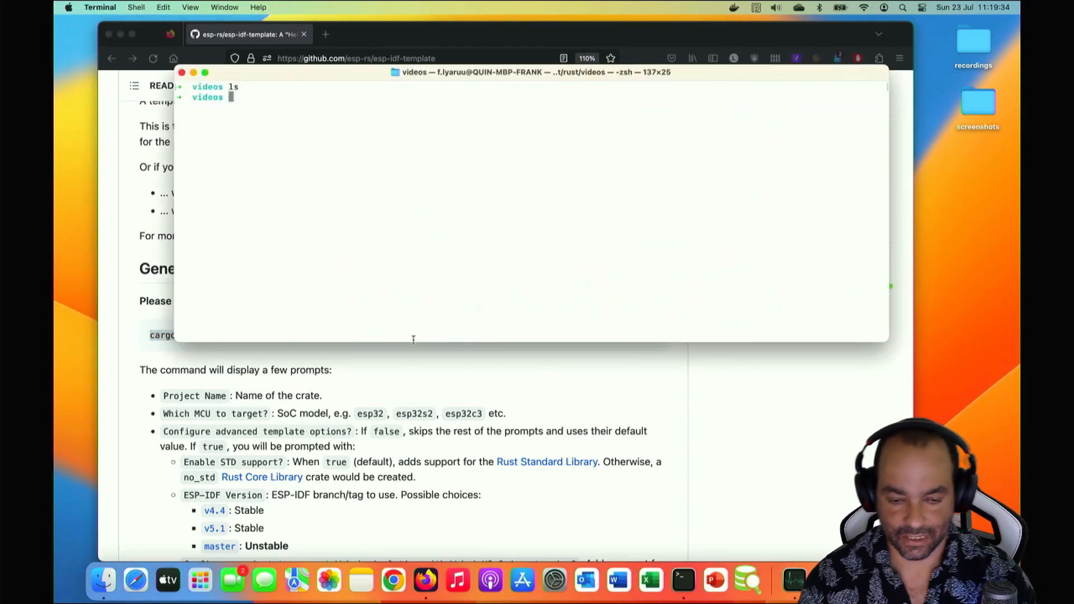
# Run cargo generate esp-rs/esp-idf-template cargo and name the project esp32-video
pyautogui.press('Return')
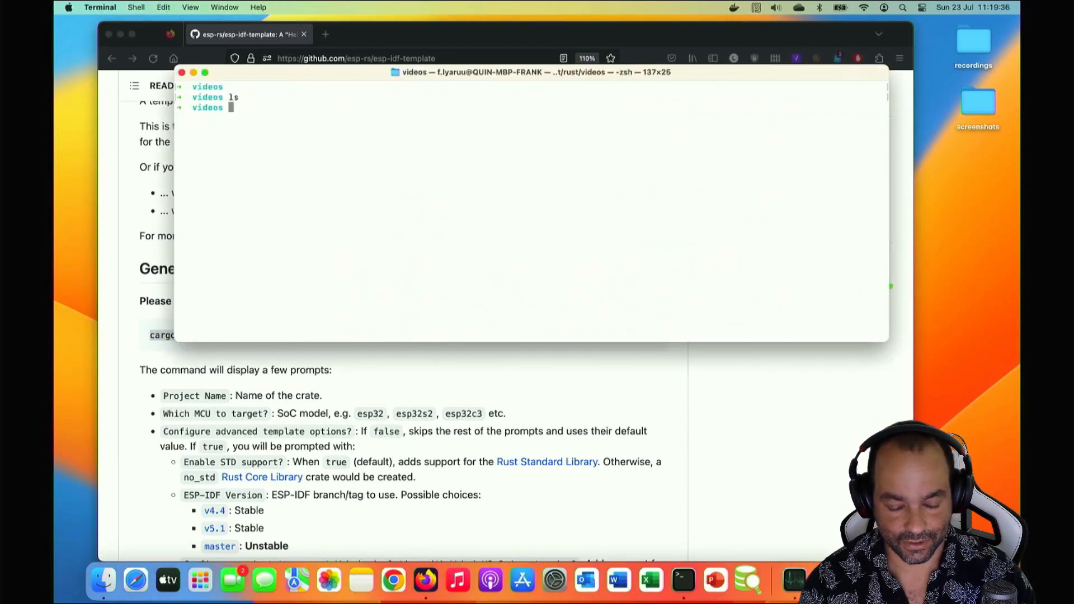
pyautogui.write('cargo generate esp-rs/esp-idf-template cargo')
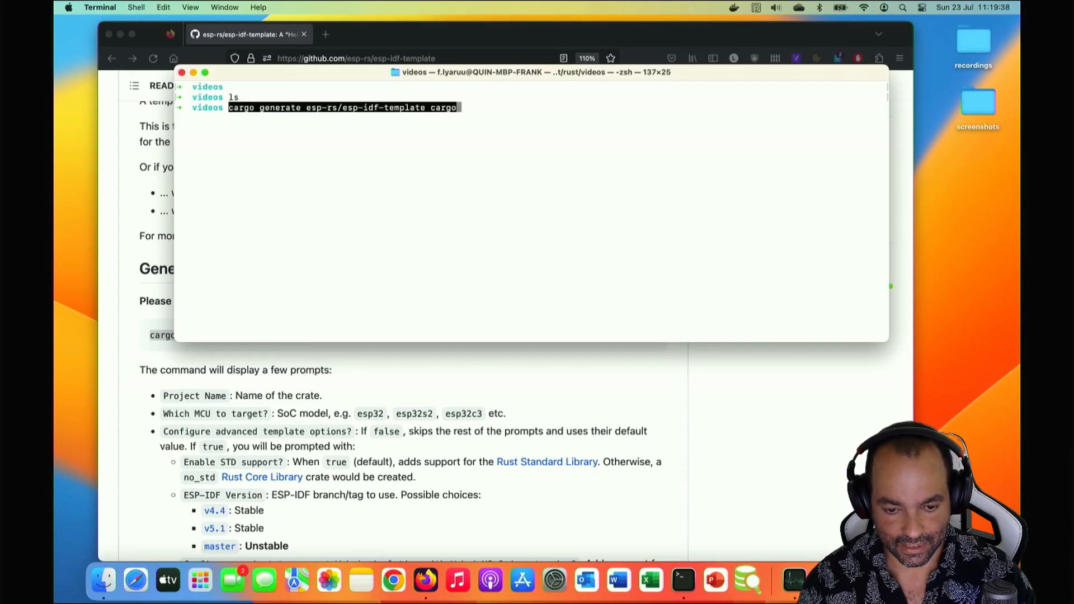
pyautogui.press('Return')
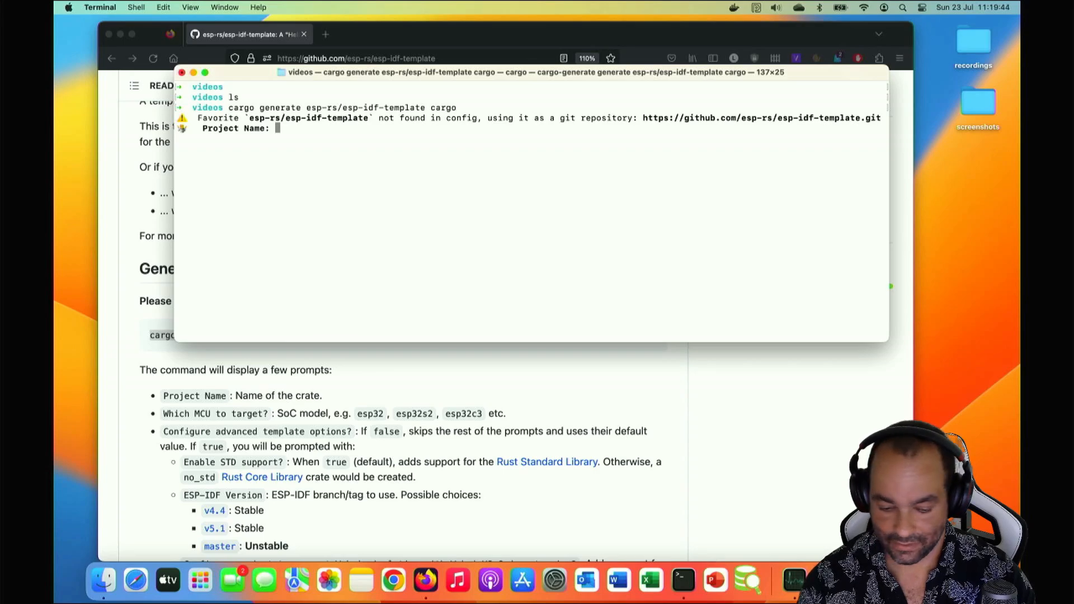
pyautogui.write('esp3')
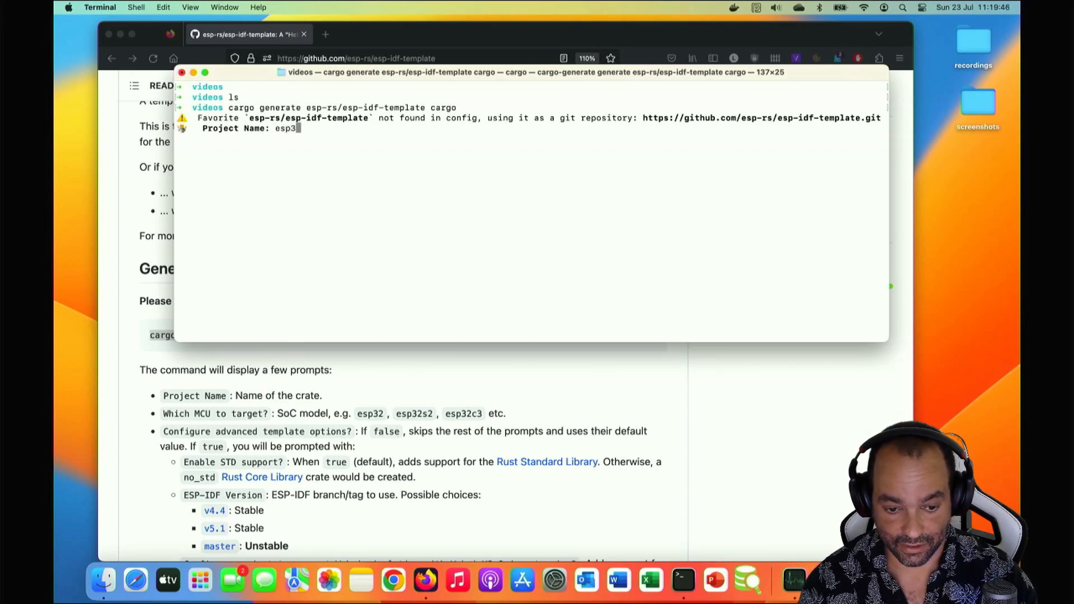
pyautogui.write('2-video')
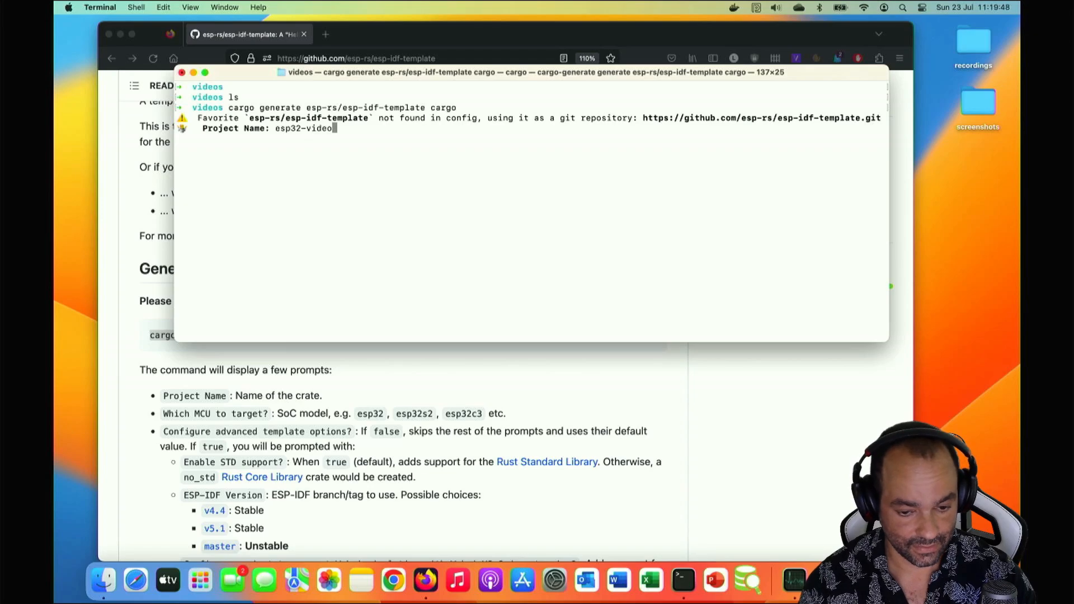
pyautogui.press('Return')
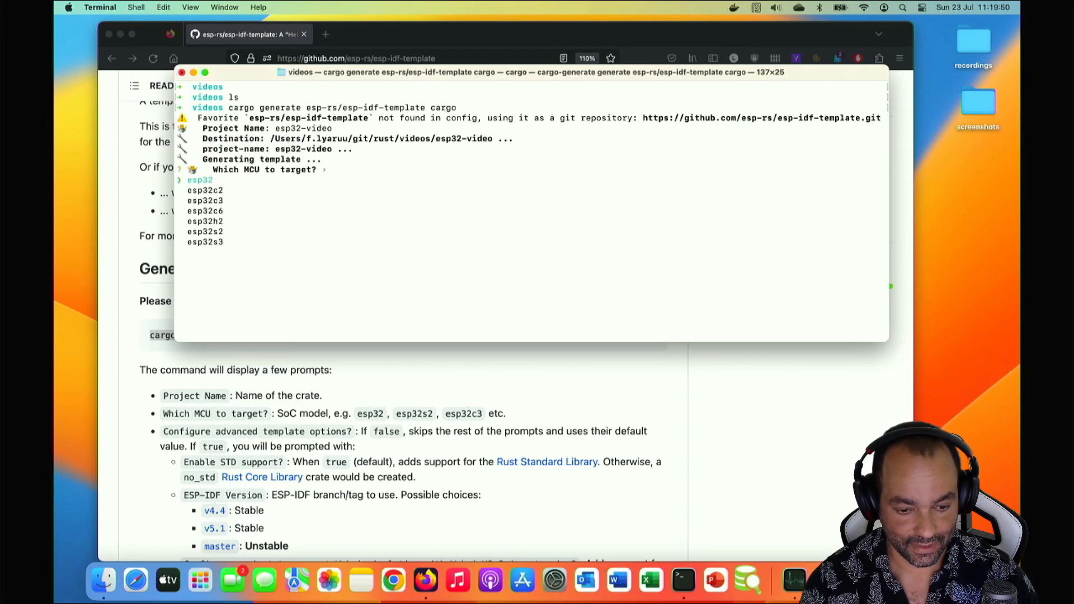
# Answer the prompts: esp32c3 chip, advanced options on, std enabled, no Dev Containers, default HAL features
pyautogui.press('down')
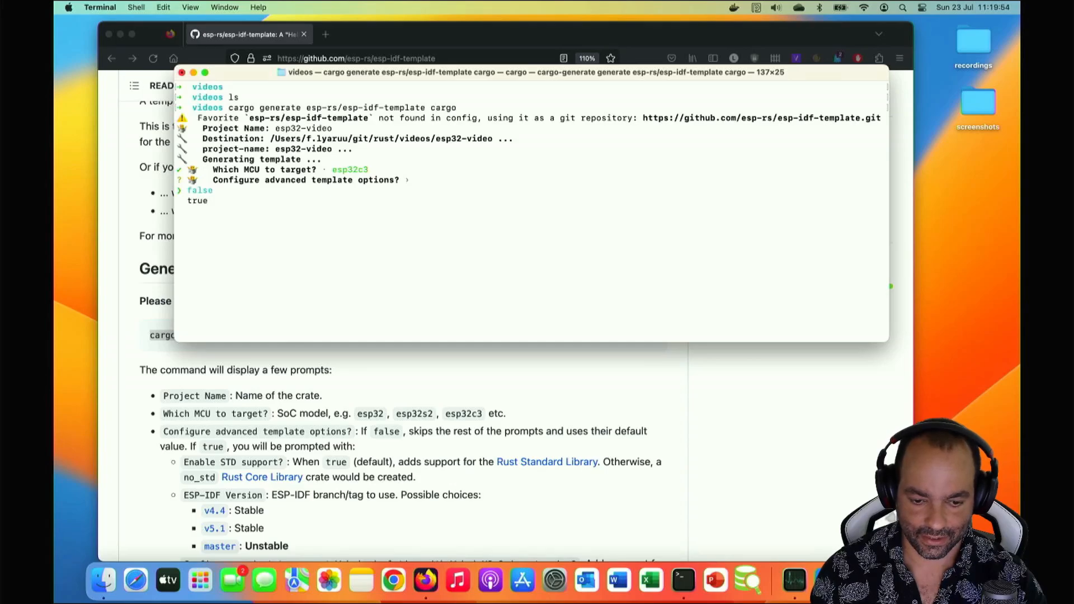
pyautogui.press('Return')
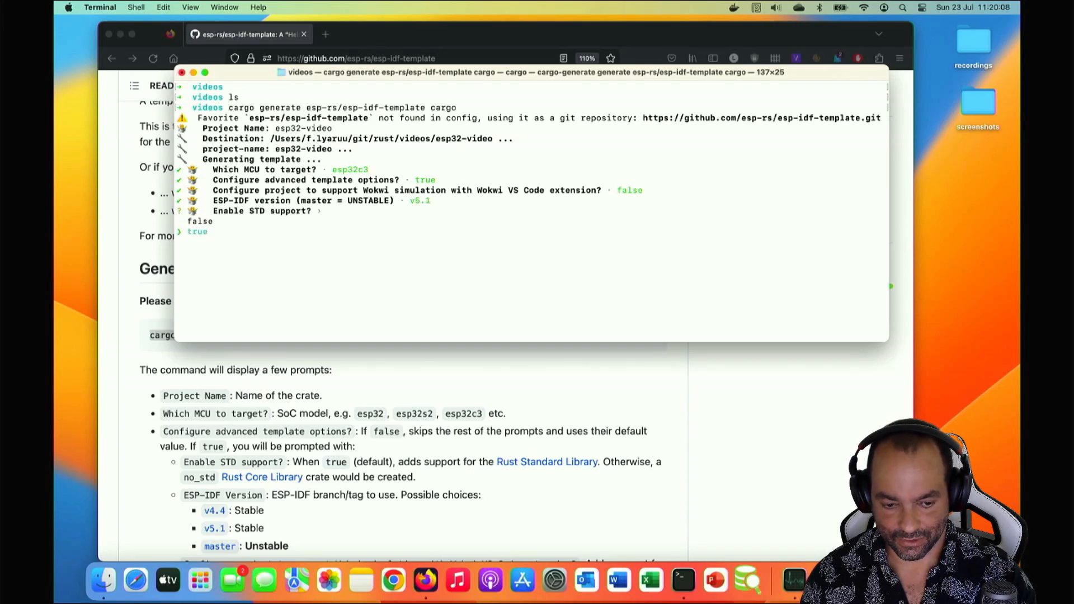
pyautogui.press('Return')
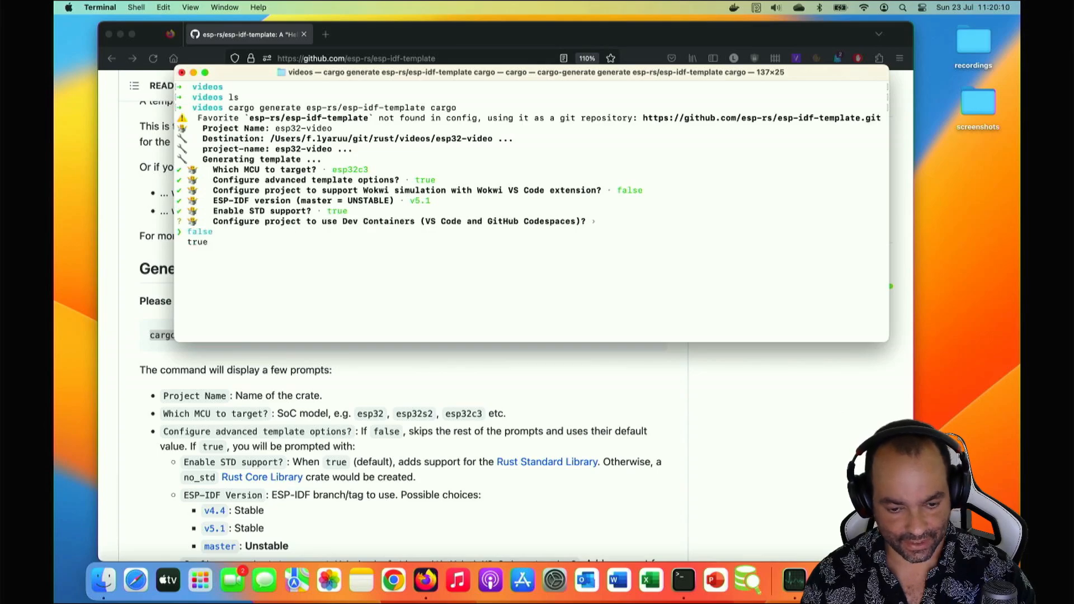
pyautogui.press('Return')
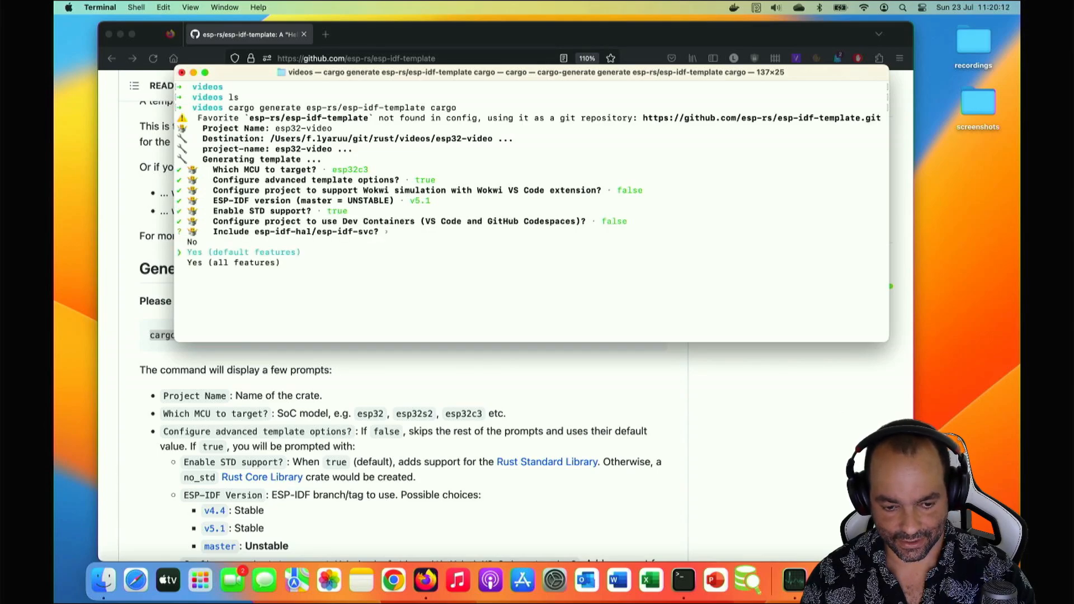
pyautogui.press('Return')
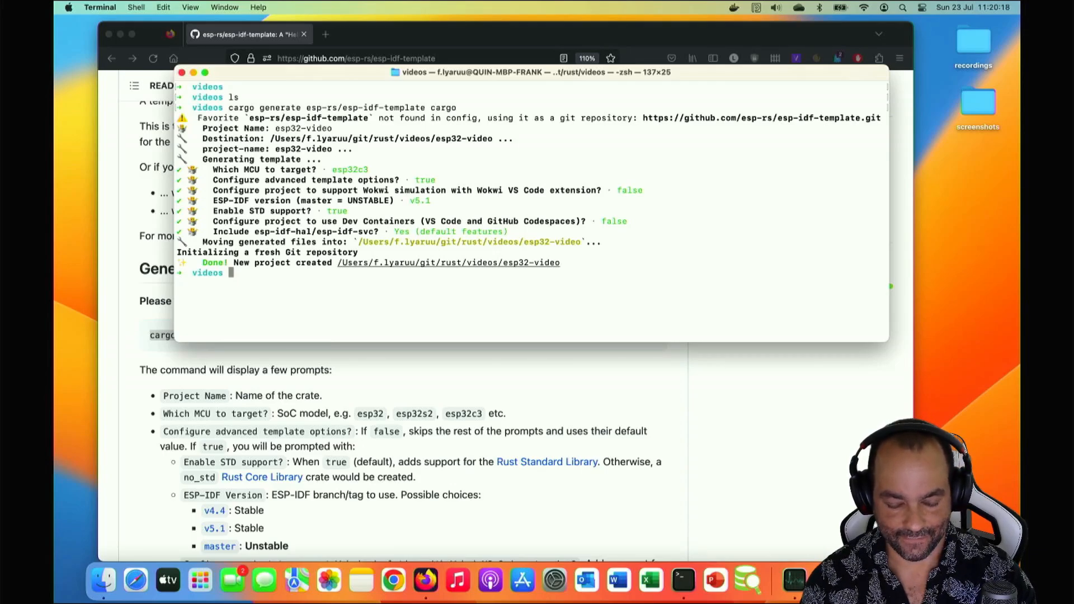
# Enter the esp32-video folder, list its files and print its Cargo.toml
pyautogui.press('Return')
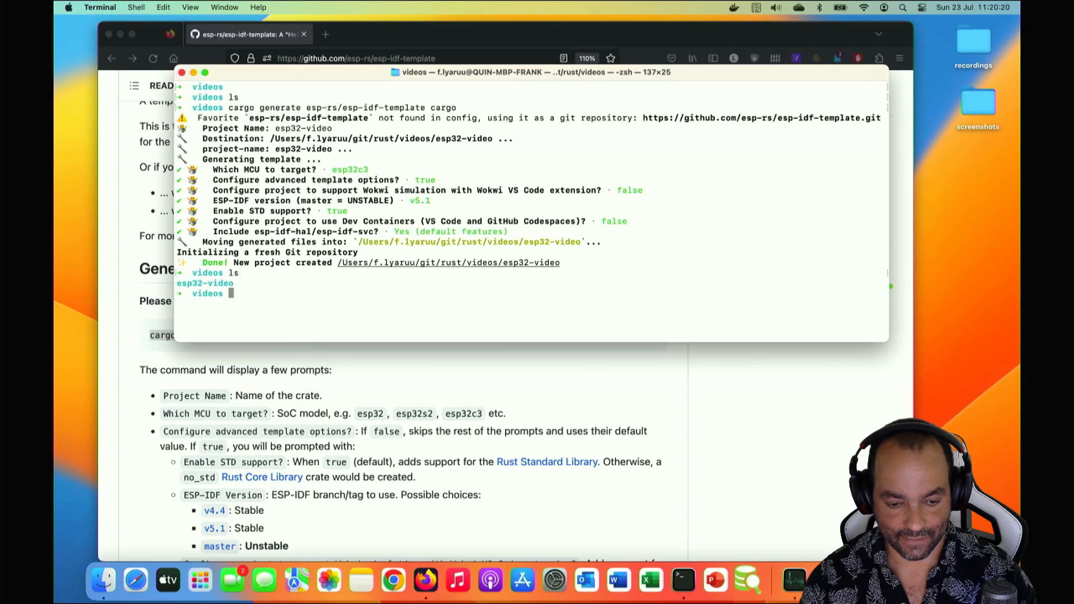
pyautogui.write('cd esp32-video')
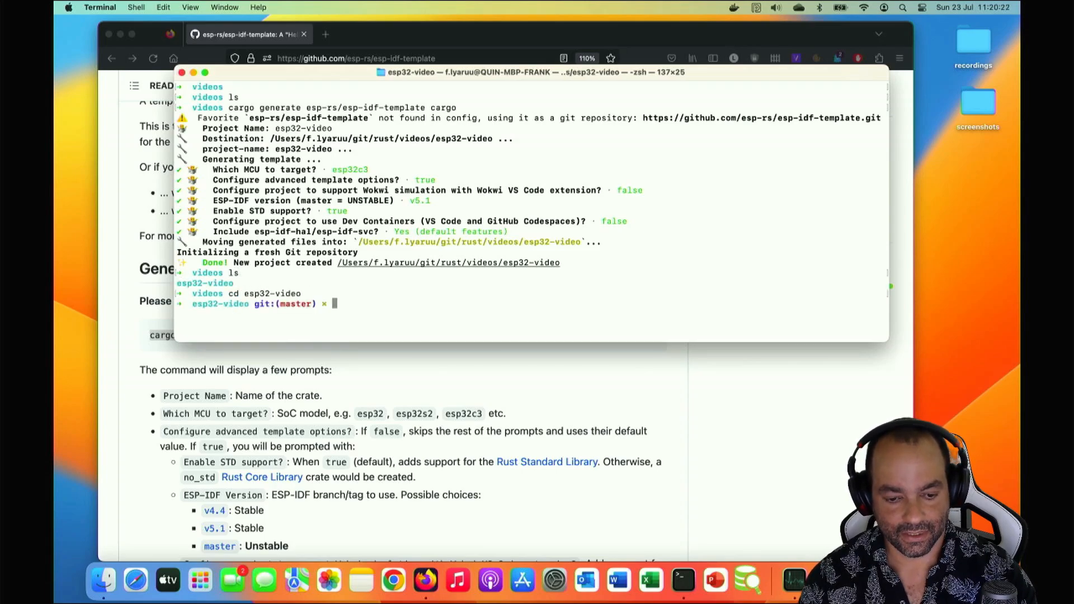
pyautogui.write('ls')
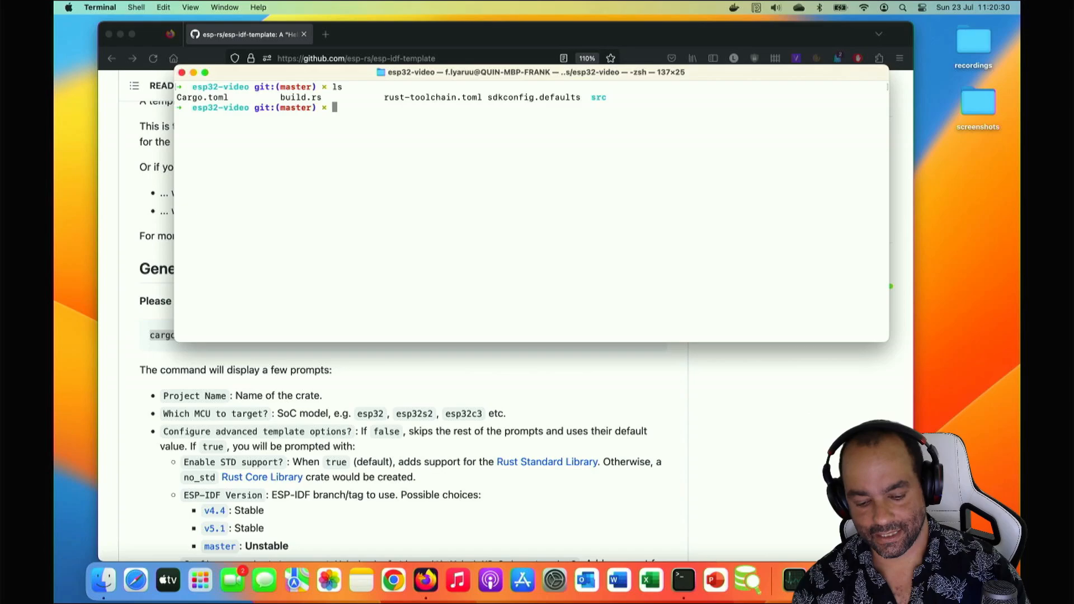
pyautogui.write('cat Cargo.toml')
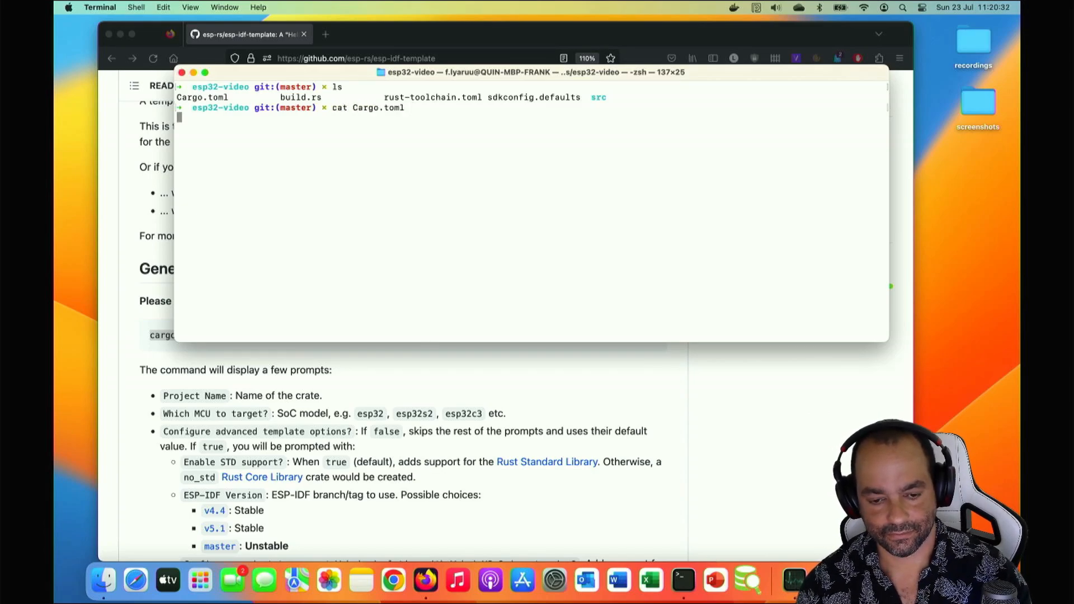
pyautogui.press('Return')
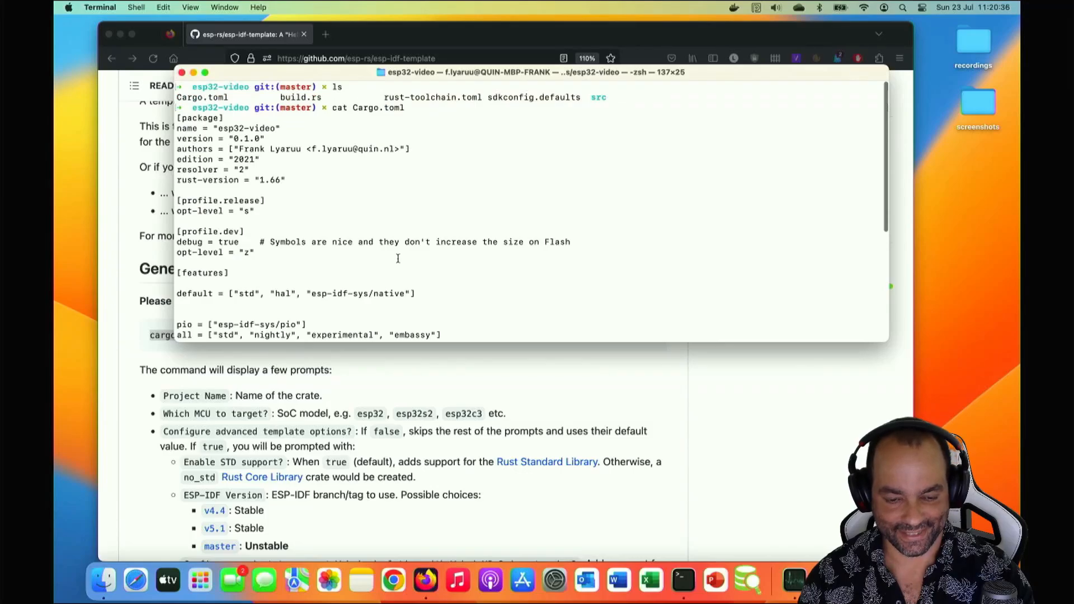
pyautogui.scroll(-3)
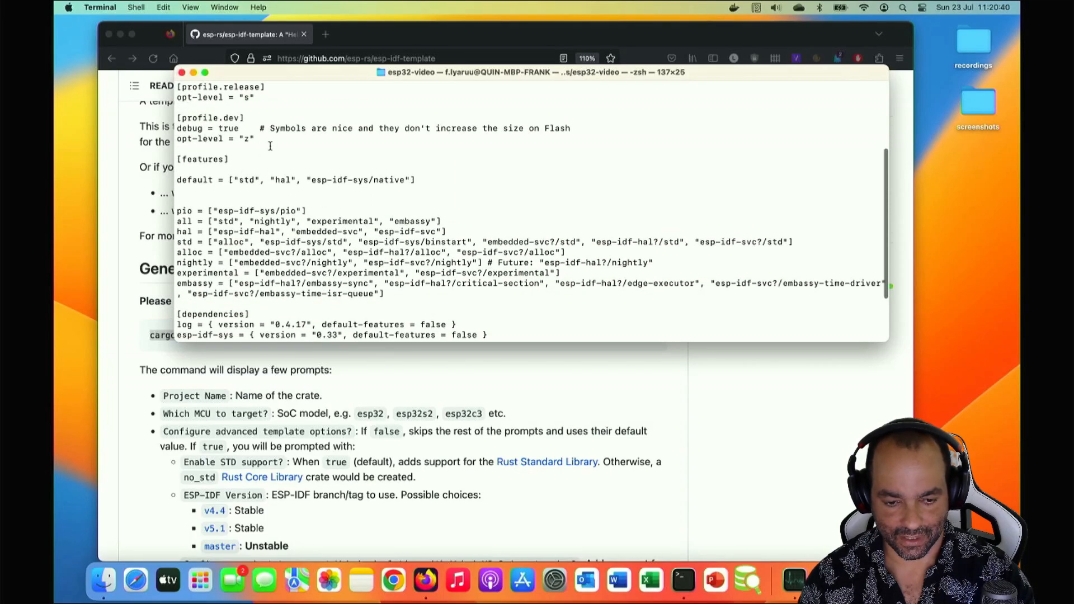
pyautogui.scroll(-3)
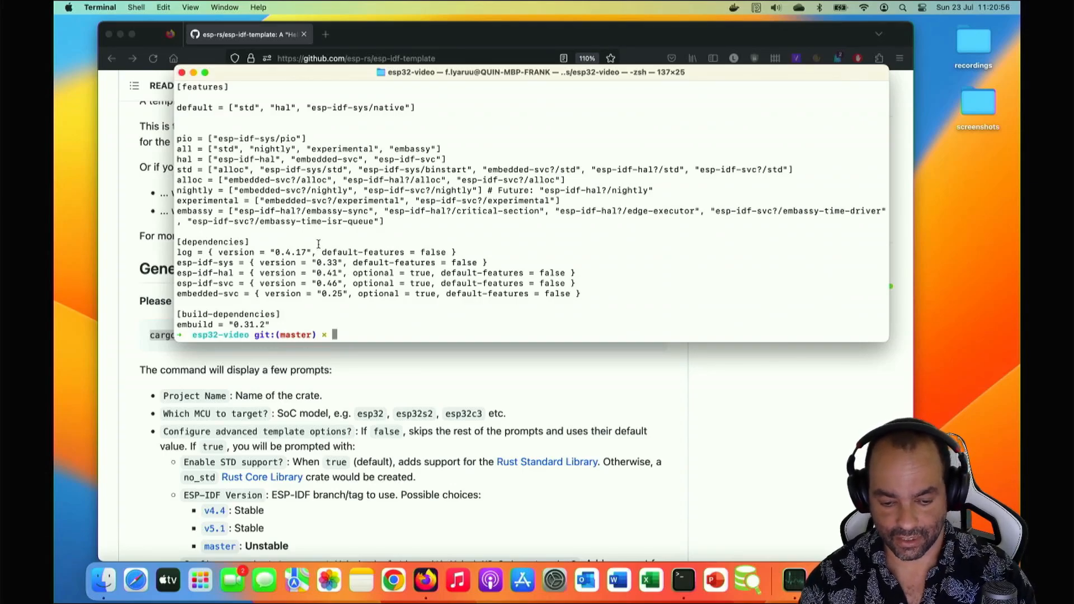
# Start a cargo build of the freshly generated project
pyautogui.write('cargo bui')
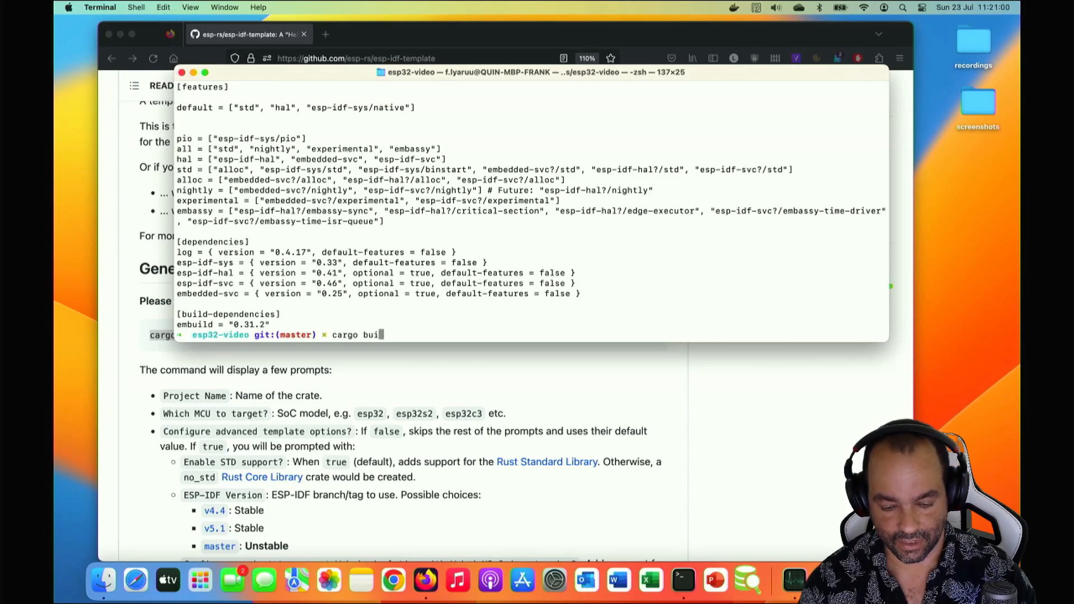
pyautogui.write('ls -la')
pyautogui.press('Return')
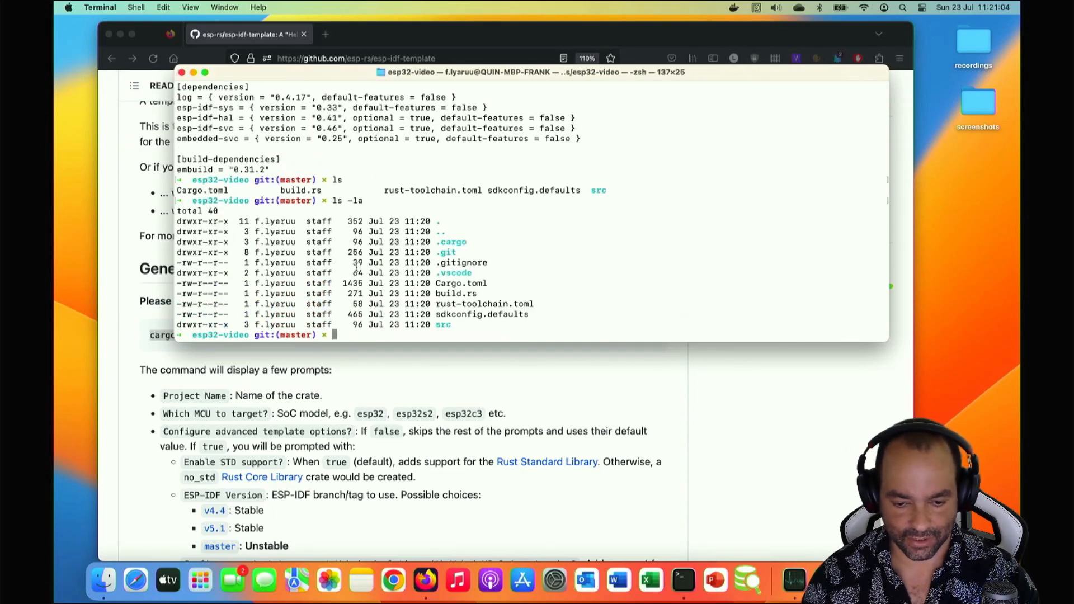
# Inspect .cargo/config.toml with its riscv32imc-esp-espidf target, return to the root and stage a cargo build command
pyautogui.doubleClick(450, 241)
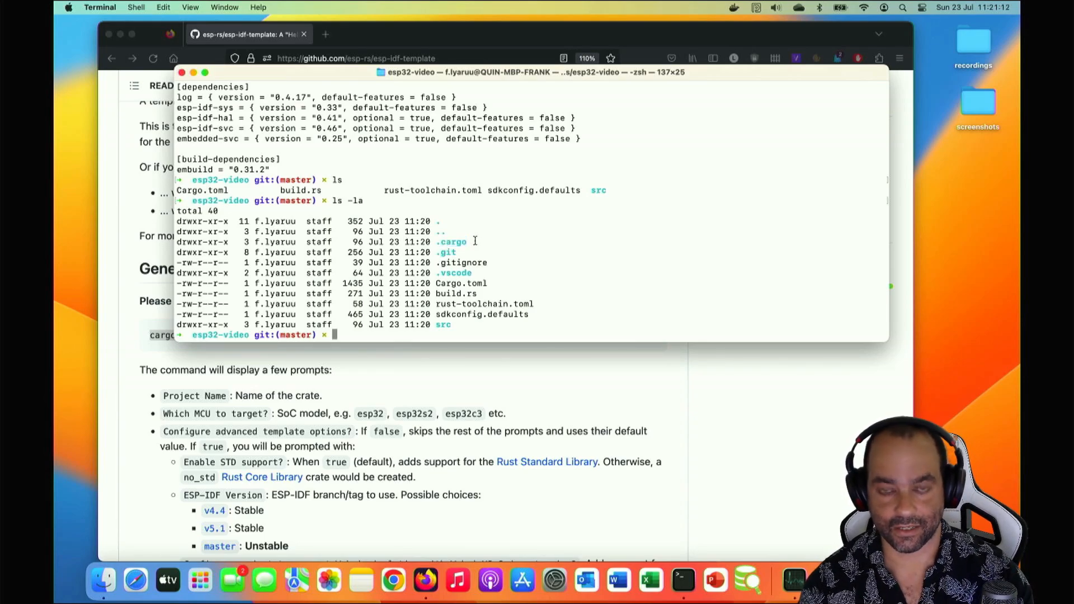
pyautogui.write('cd .cargo')
pyautogui.write('cat config.toml')
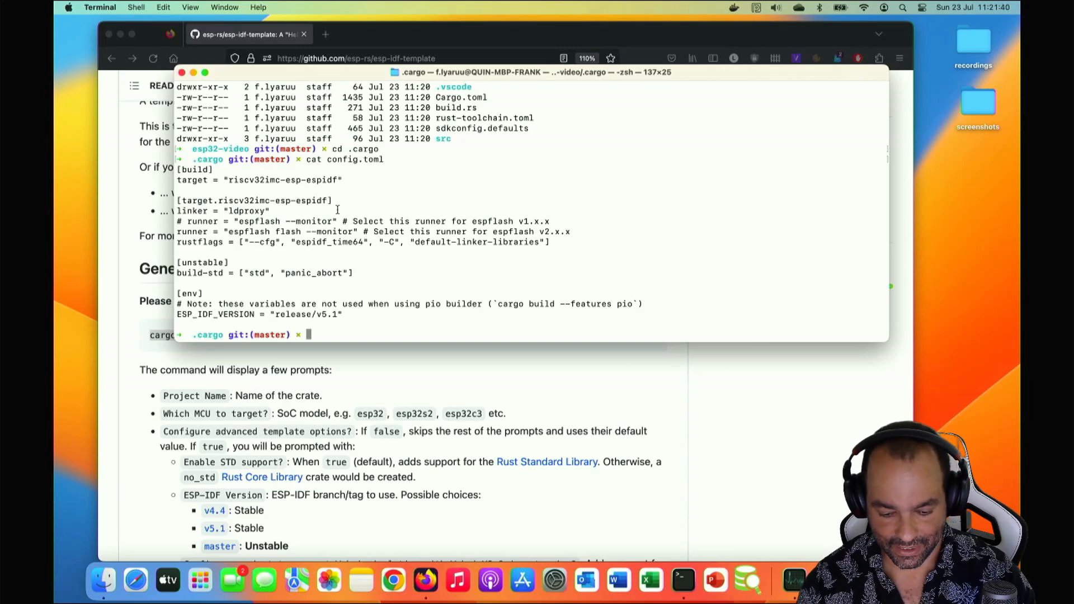
pyautogui.write('cd ..')
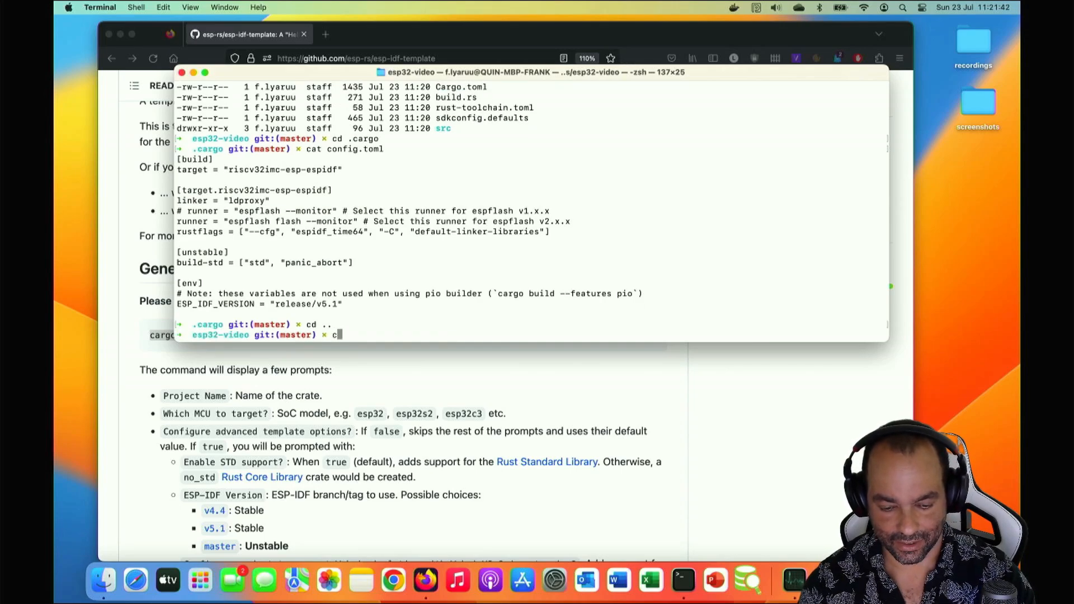
pyautogui.press('Backspace')
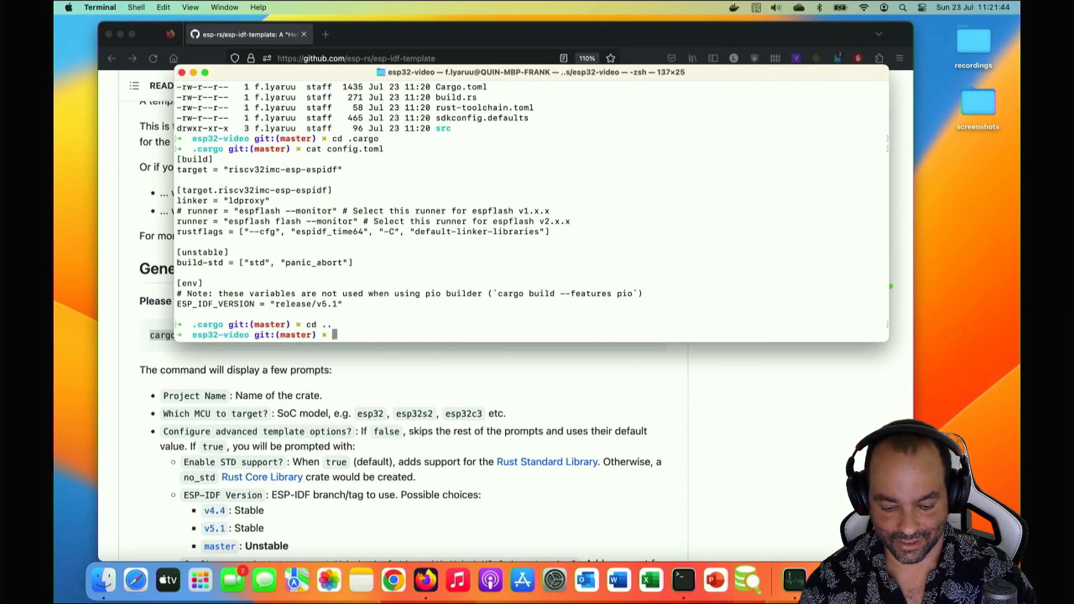
pyautogui.write('cargo')
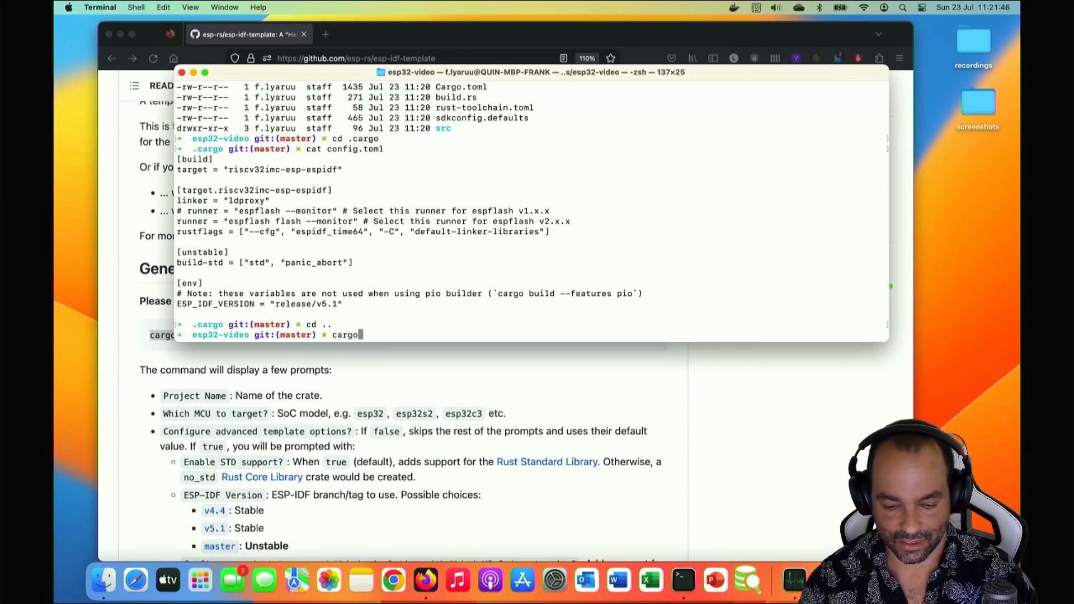
pyautogui.write('build')
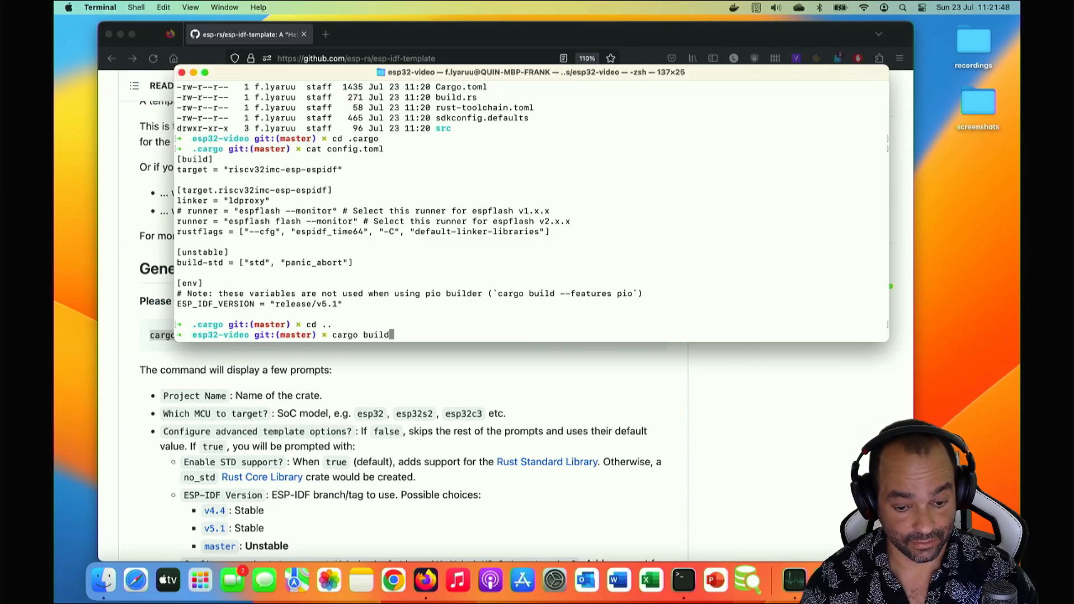
# Run cargo build, hit the missing home_chan_dwell_time E0063 error, then launch the project in VS Code with code
pyautogui.press('Return')
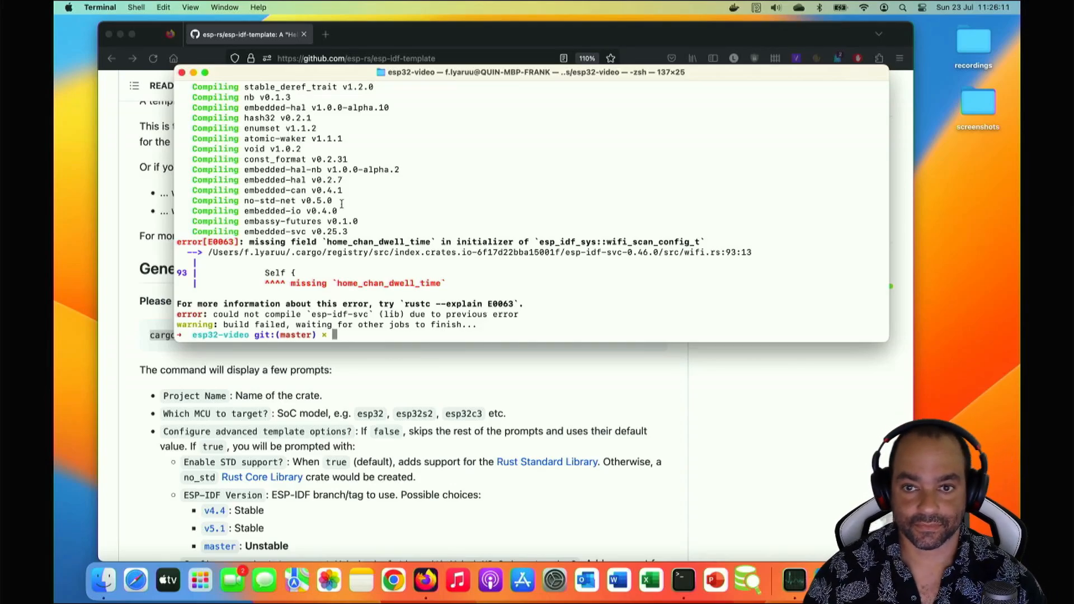
pyautogui.moveTo(401, 254)
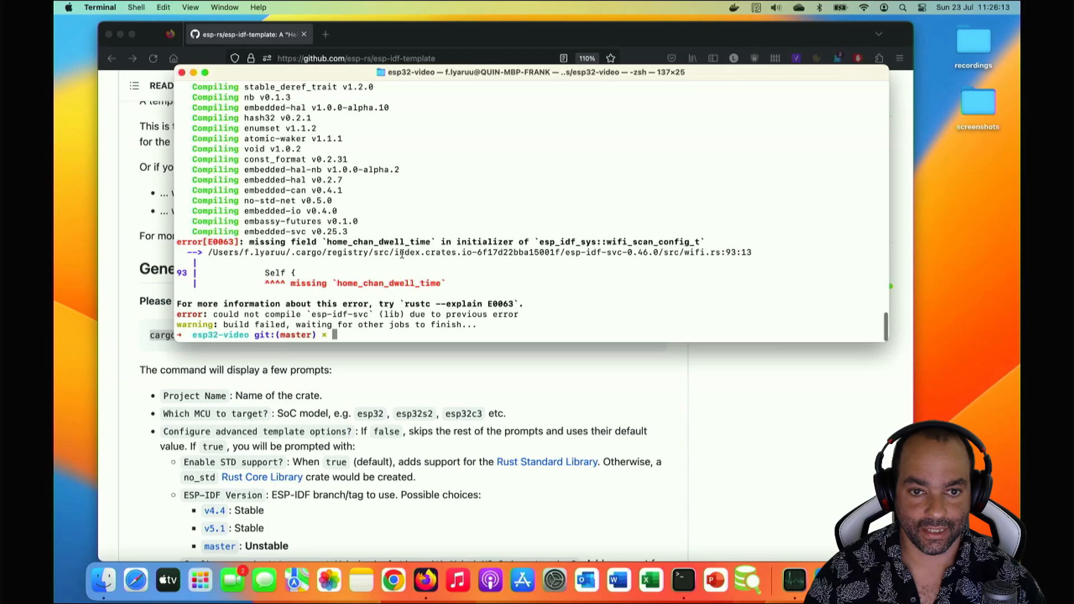
pyautogui.moveTo(470, 228)
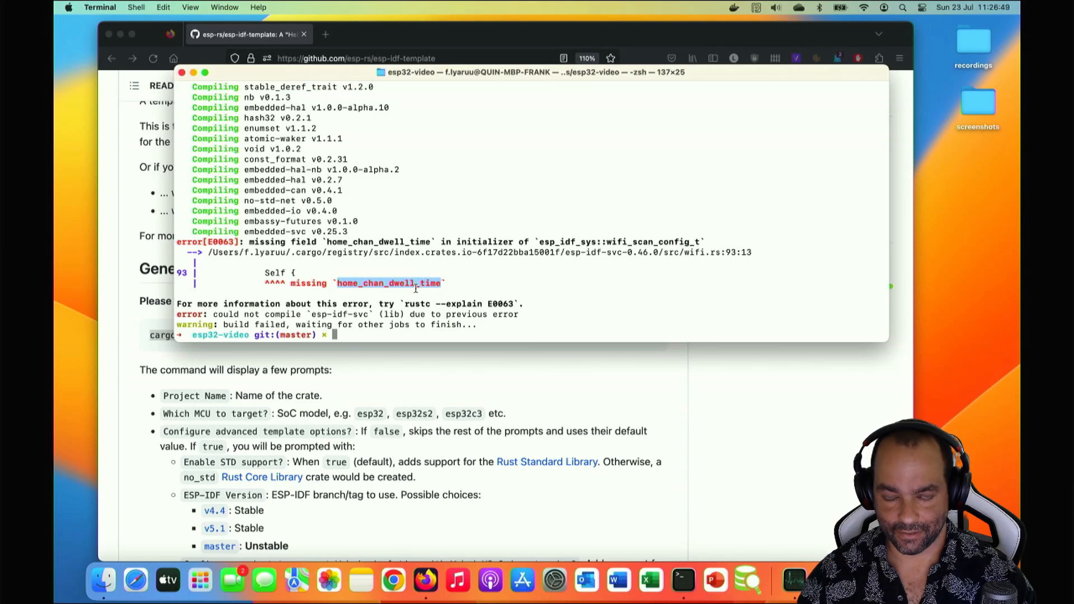
pyautogui.moveTo(411, 377)
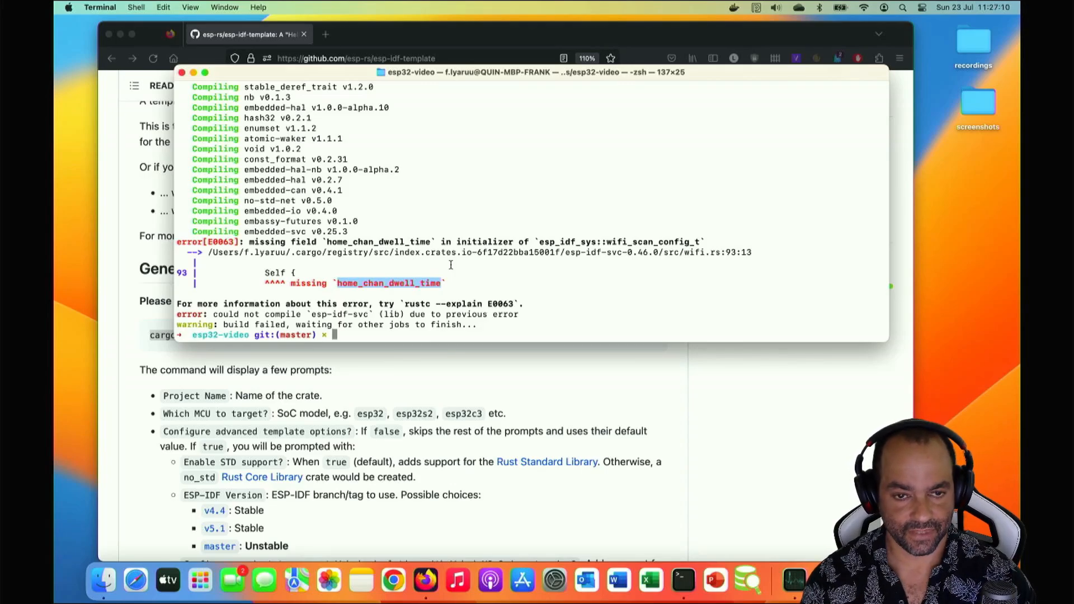
pyautogui.write('code')
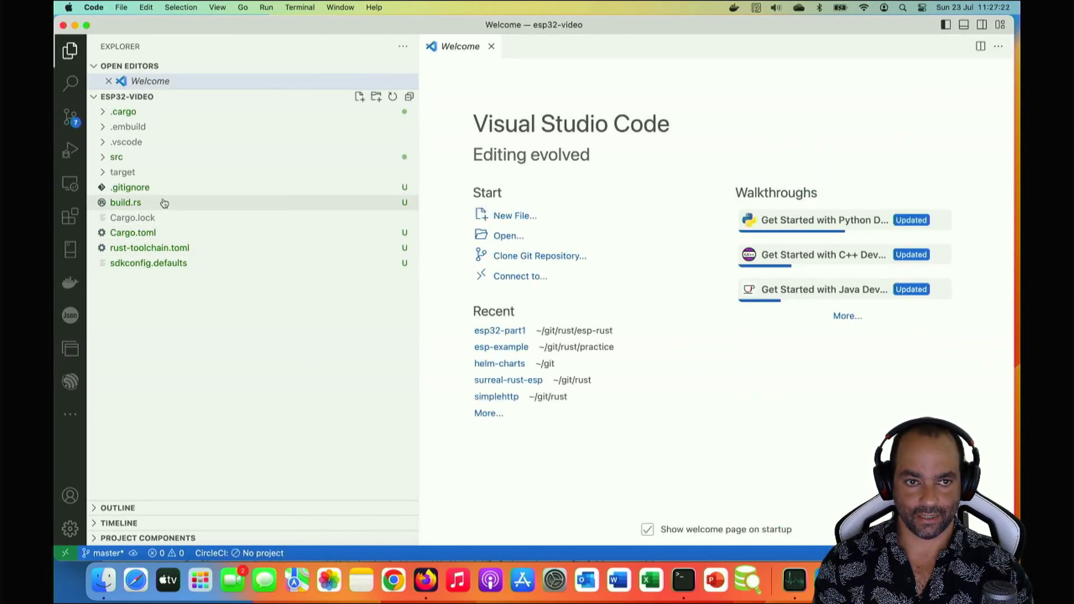
# View src/main.rs and examine the link_patches call in the Hello, world main function
pyautogui.click(117, 157)
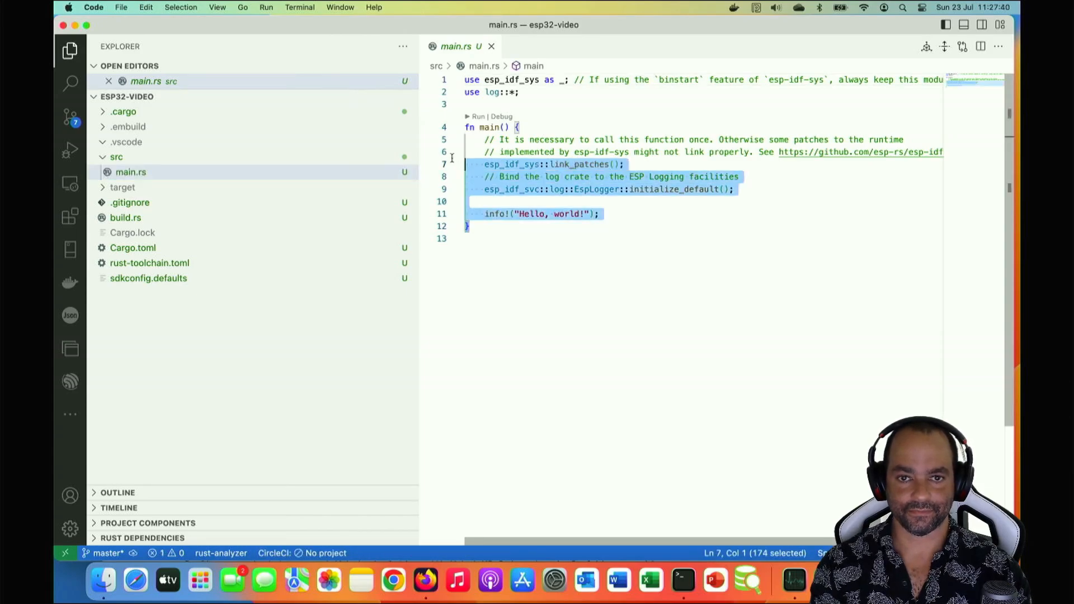
pyautogui.click(500, 127)
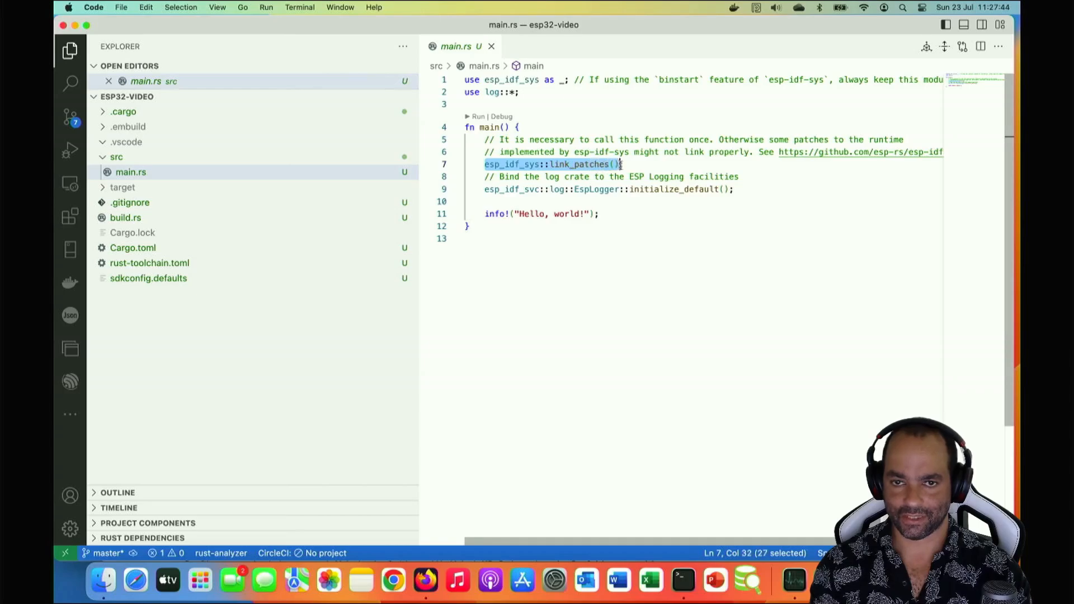
pyautogui.click(622, 164)
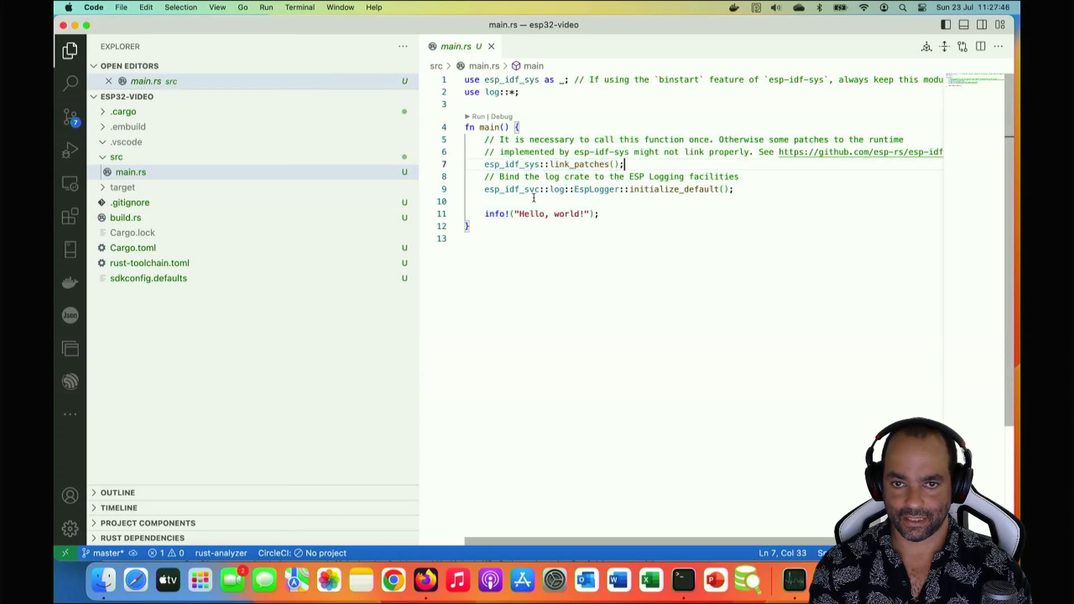
pyautogui.moveTo(674, 215)
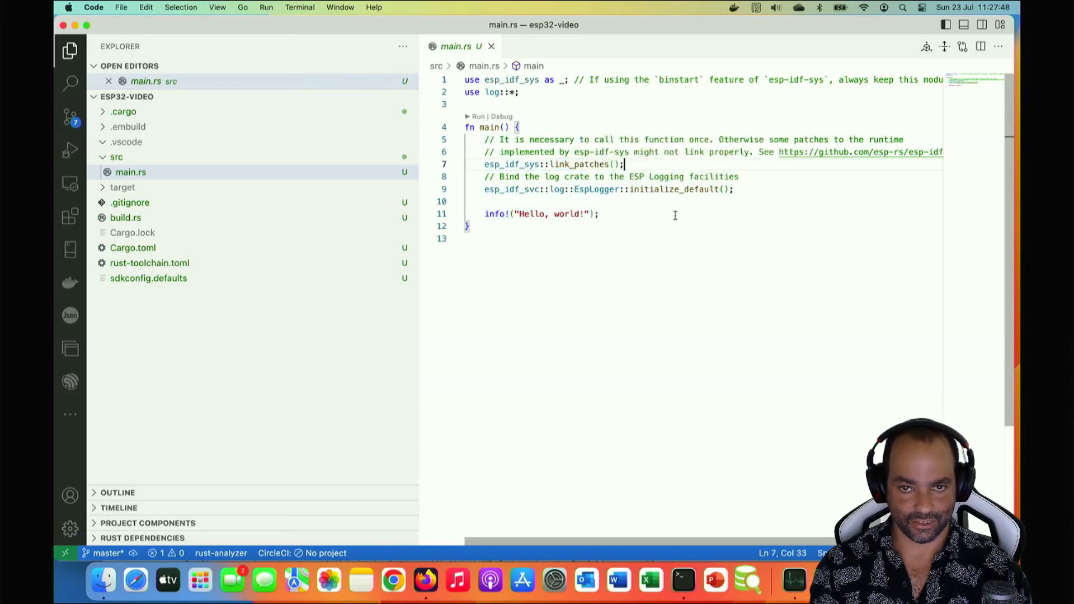
pyautogui.click(469, 226)
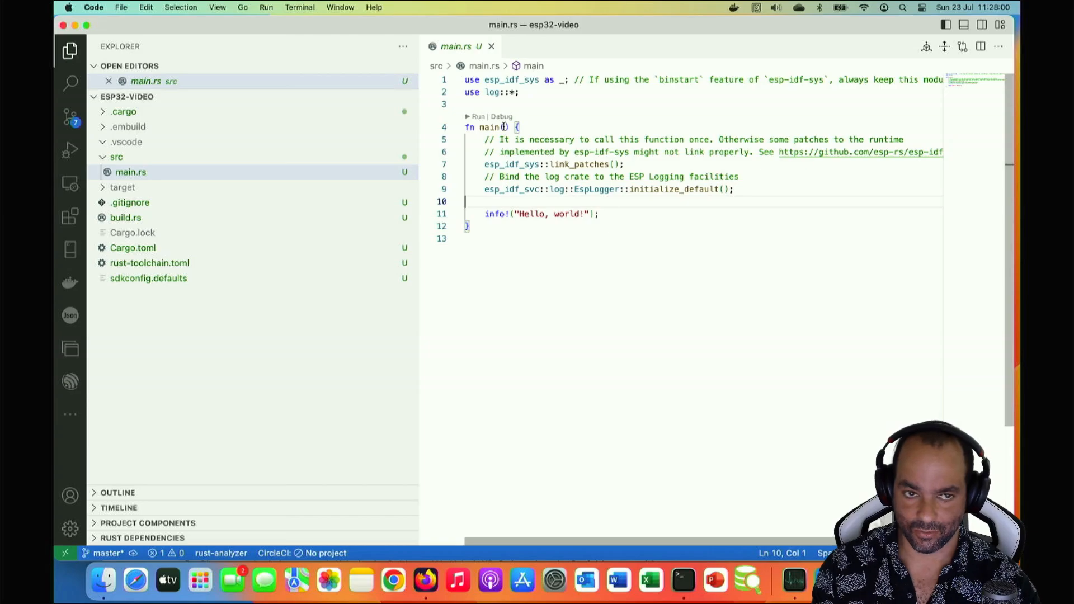
pyautogui.moveTo(122, 111)
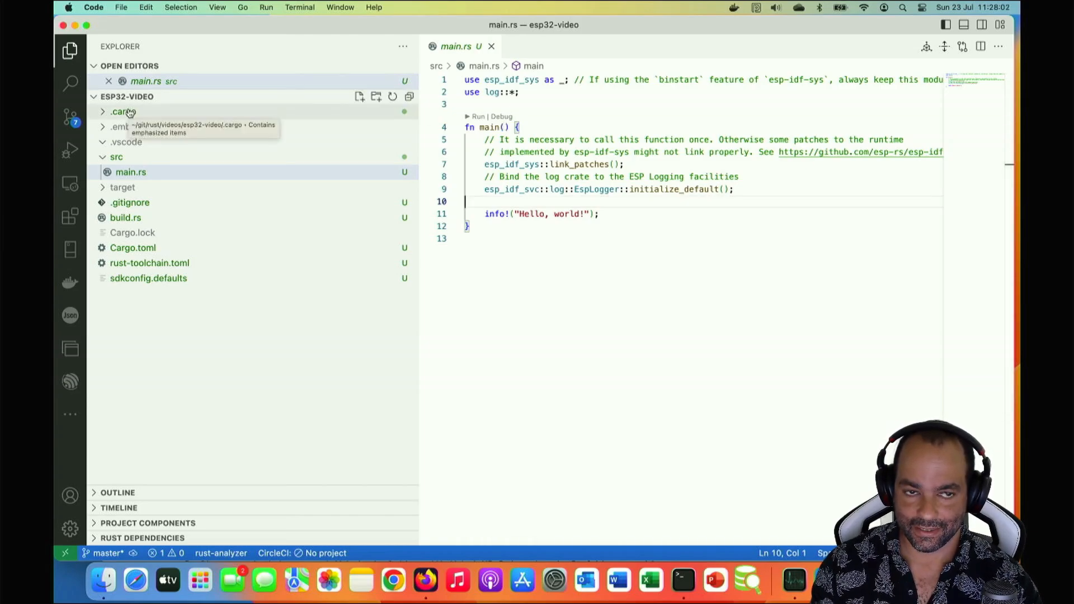
pyautogui.moveTo(151, 119)
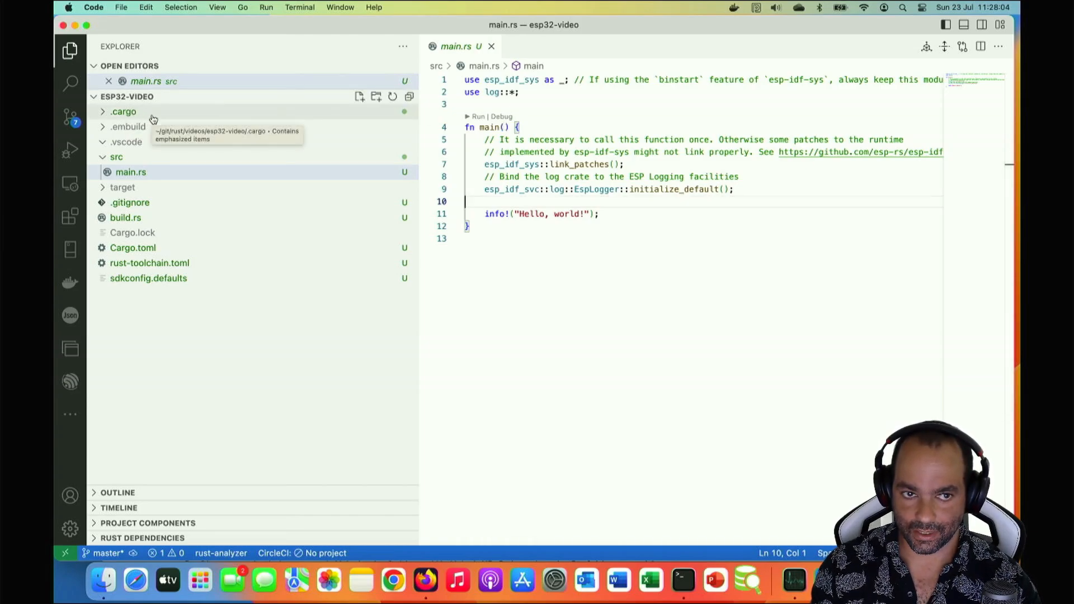
pyautogui.moveTo(127, 127)
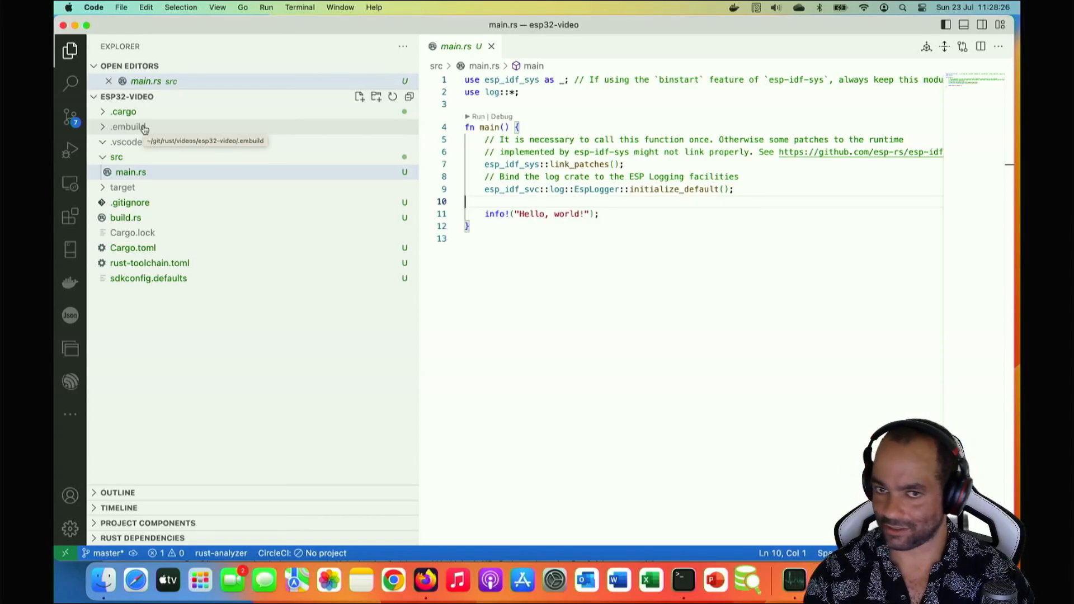
pyautogui.moveTo(526, 267)
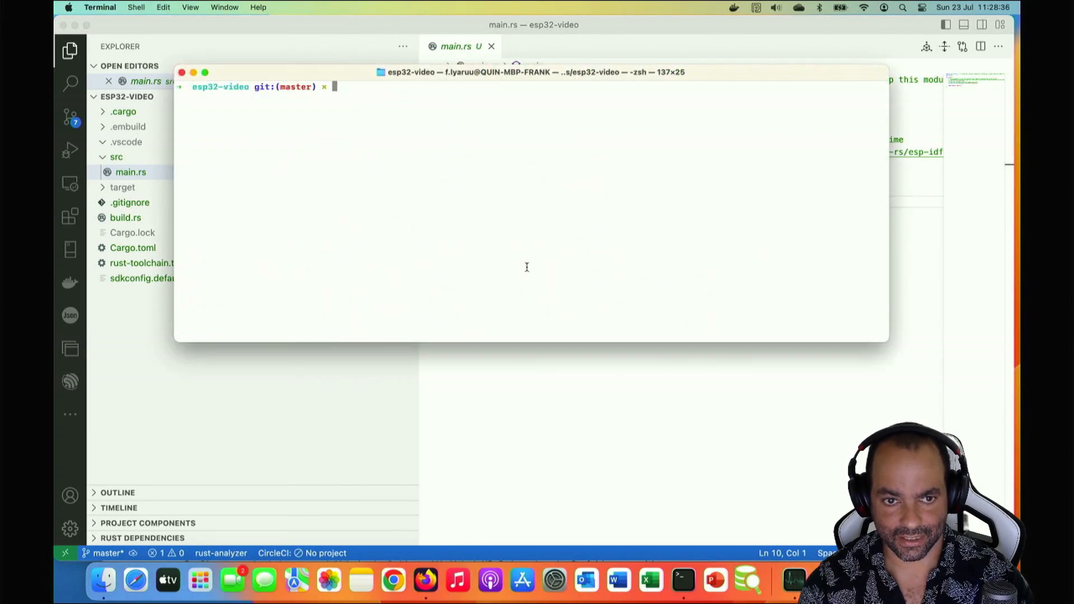
# Measure folder sizes with du -hs *, showing target at 1.0G and .embuild at 1.8G
pyautogui.write('du -hs *')
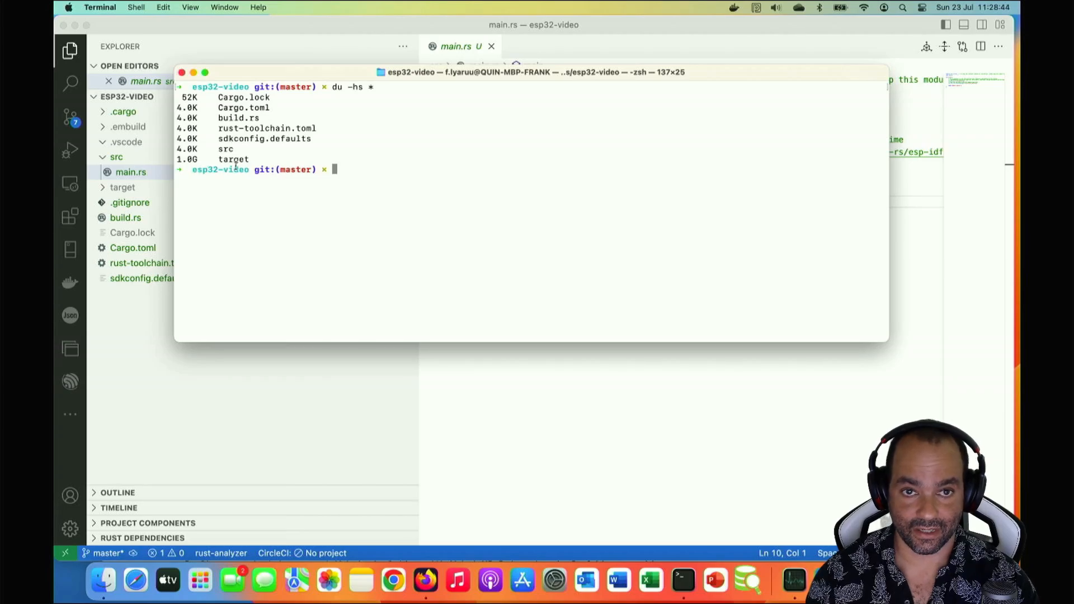
pyautogui.write('du -hs *')
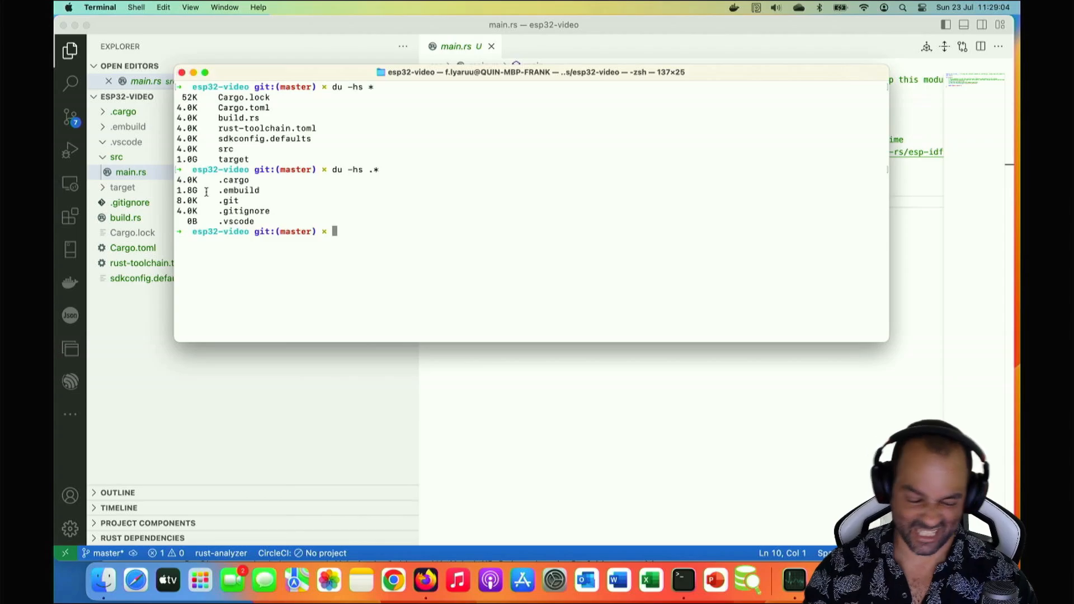
pyautogui.moveTo(539, 54)
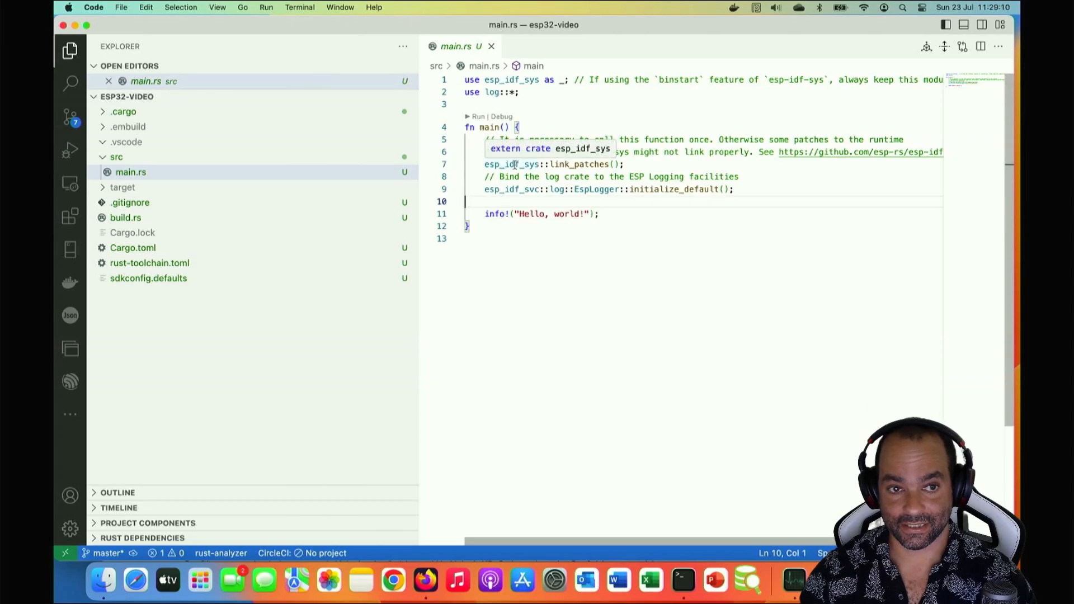
pyautogui.click(132, 248)
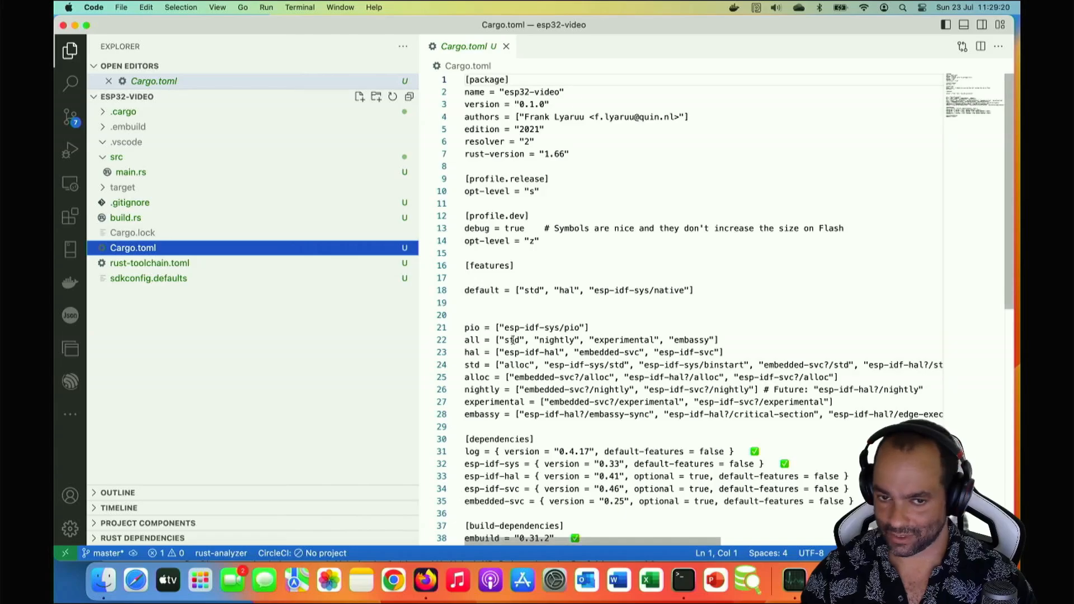
pyautogui.scroll(-3)
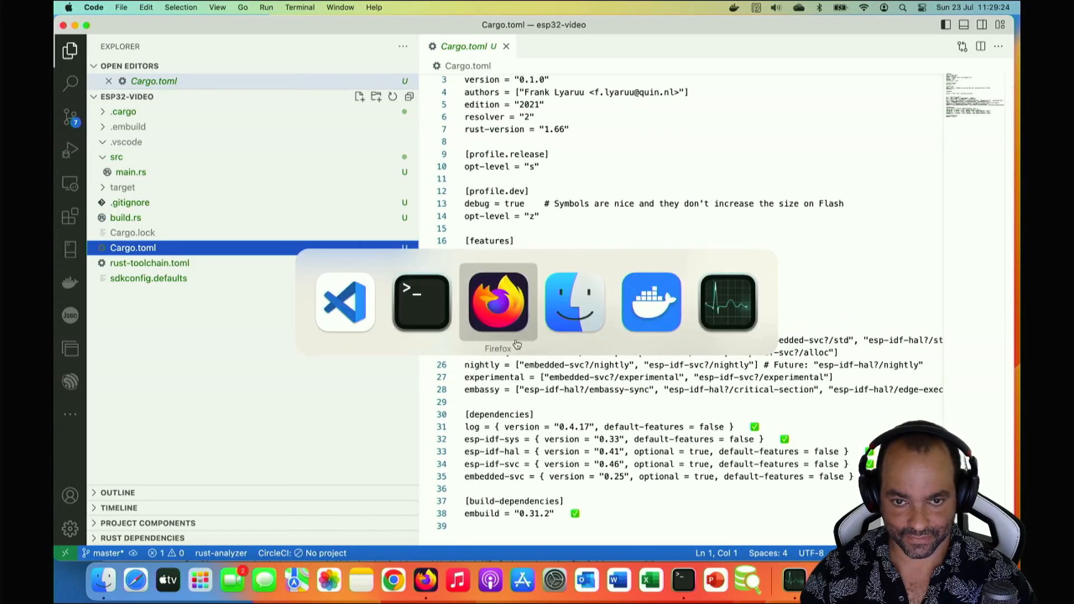
pyautogui.click(420, 301)
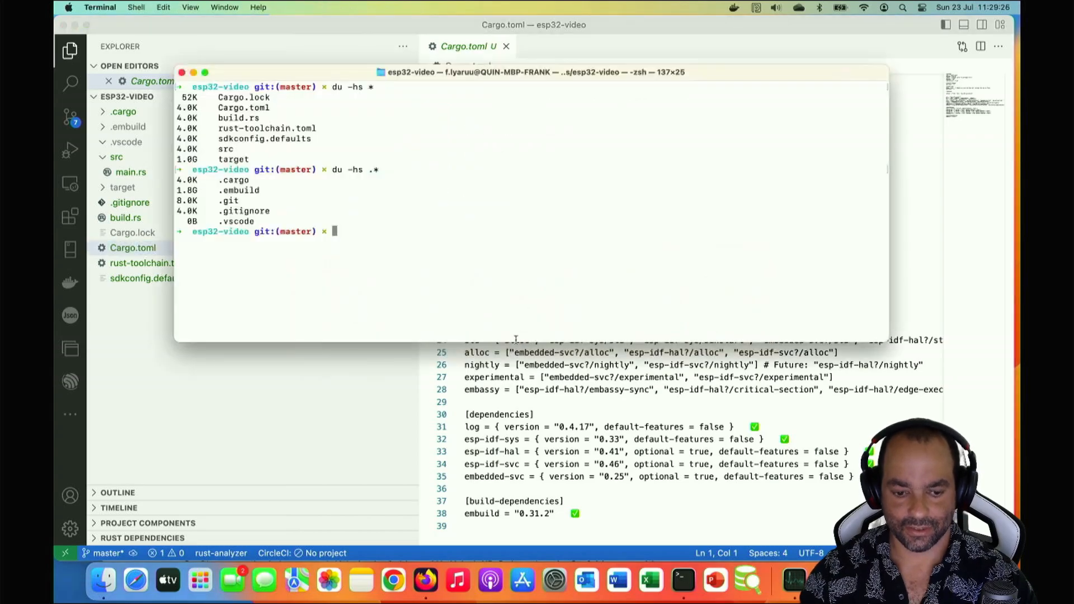
pyautogui.moveTo(753, 231)
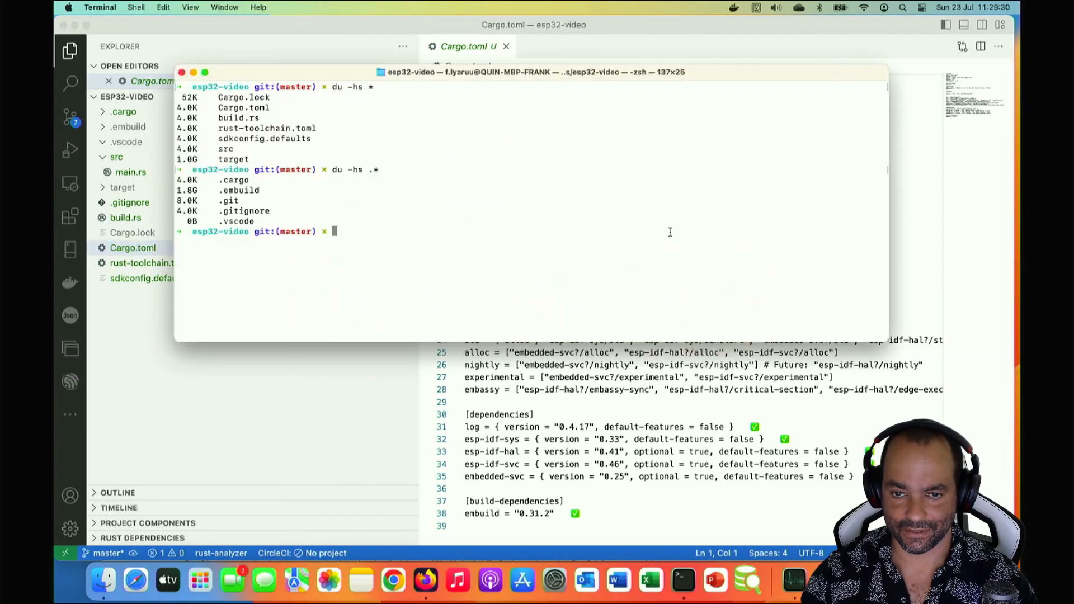
pyautogui.moveTo(640, 368)
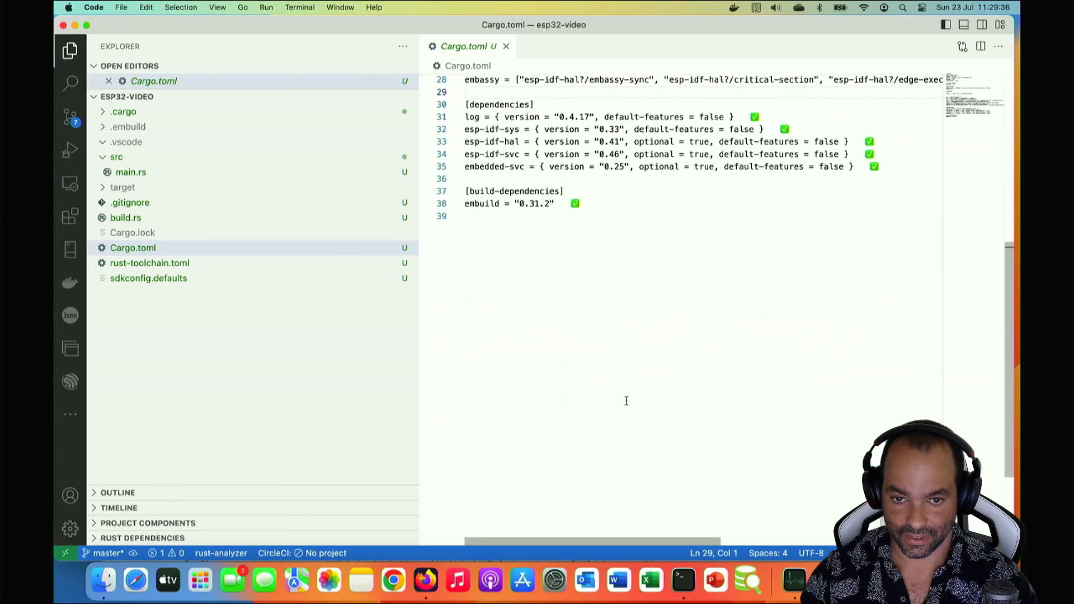
pyautogui.scroll(3)
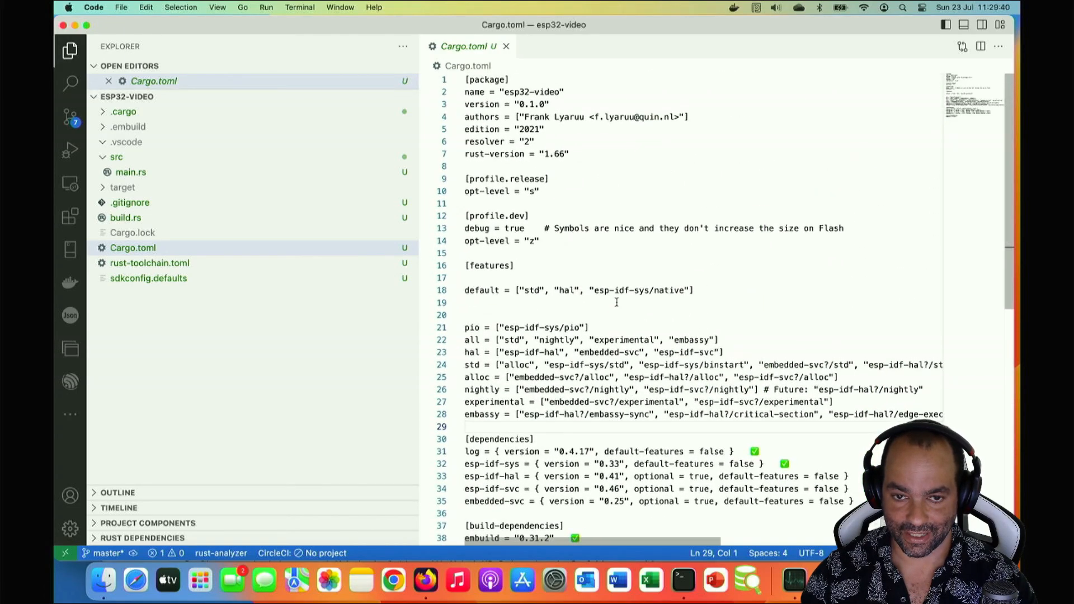
pyautogui.scroll(-3)
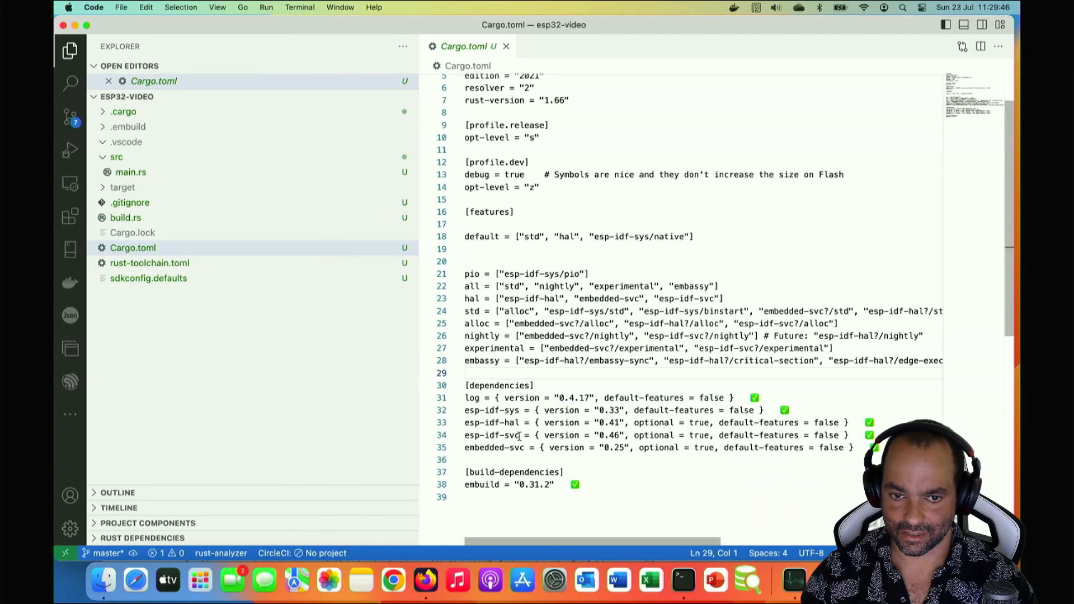
pyautogui.doubleClick(490, 435)
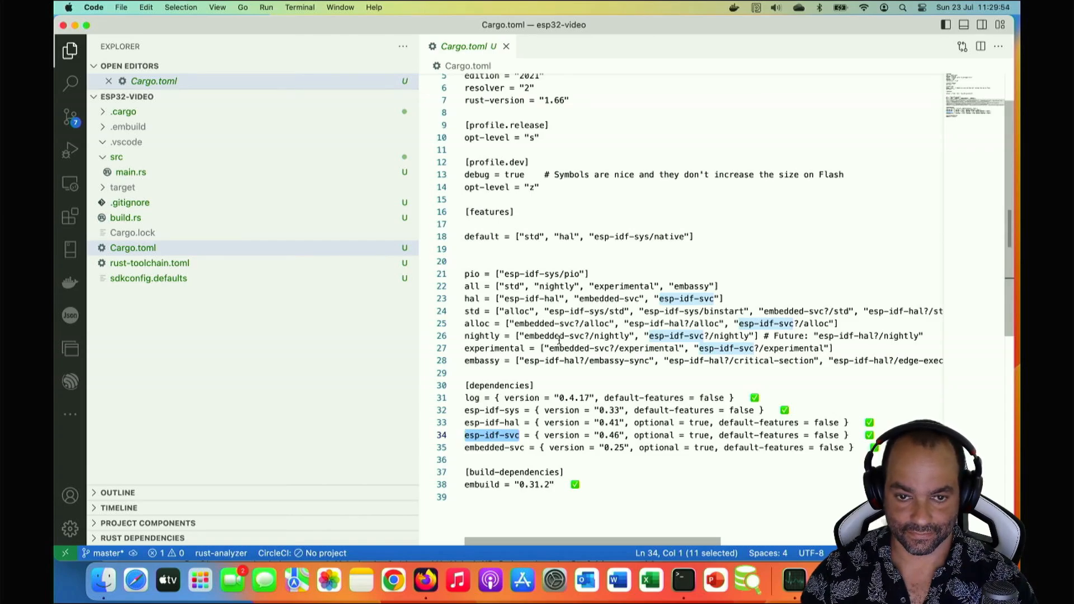
pyautogui.click(135, 582)
pyautogui.write('git/')
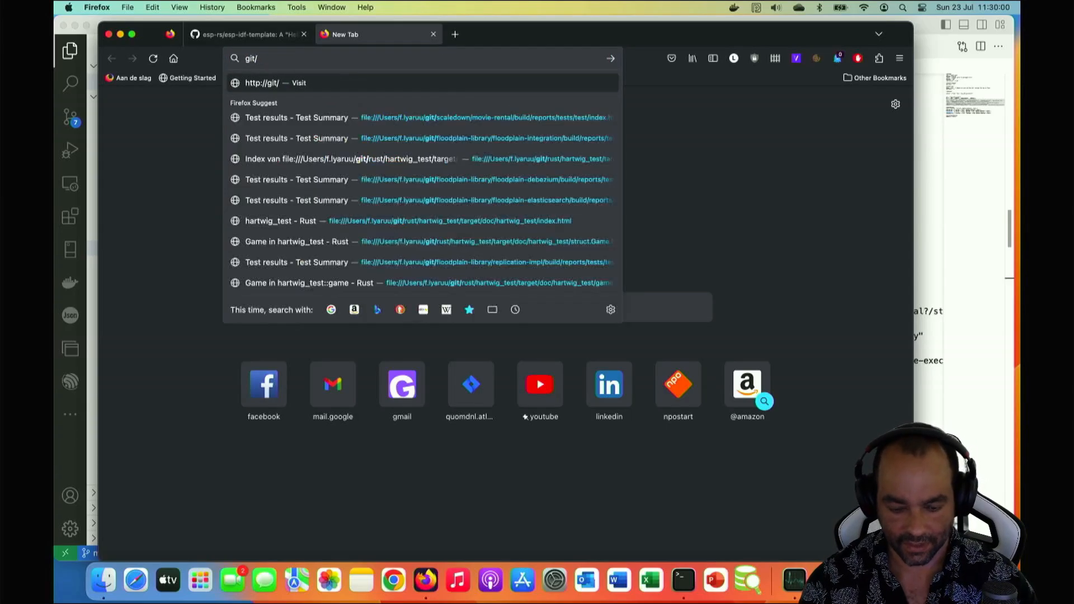
# From the GitHub avatar menu reach surreal-rust-esp and show its Cargo.toml [patch.crates-io] section
pyautogui.write('hub')
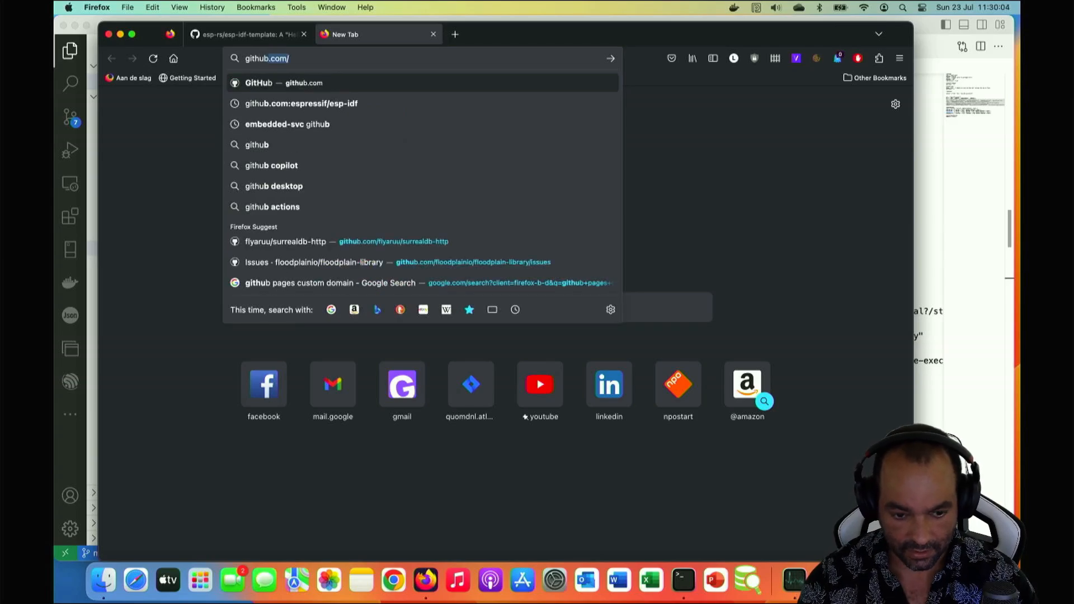
pyautogui.moveTo(540, 384)
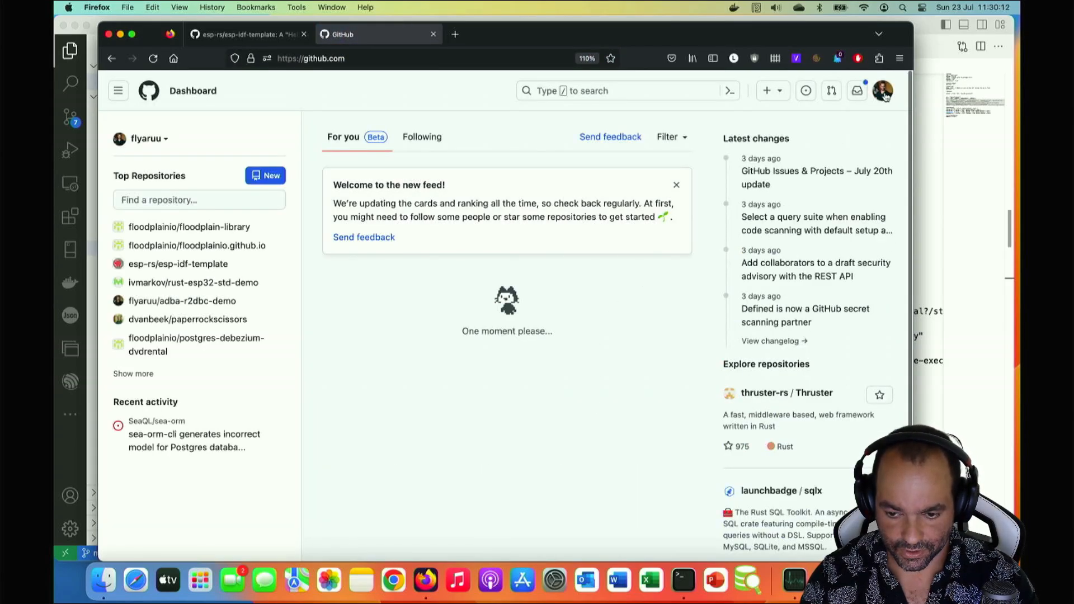
pyautogui.click(883, 91)
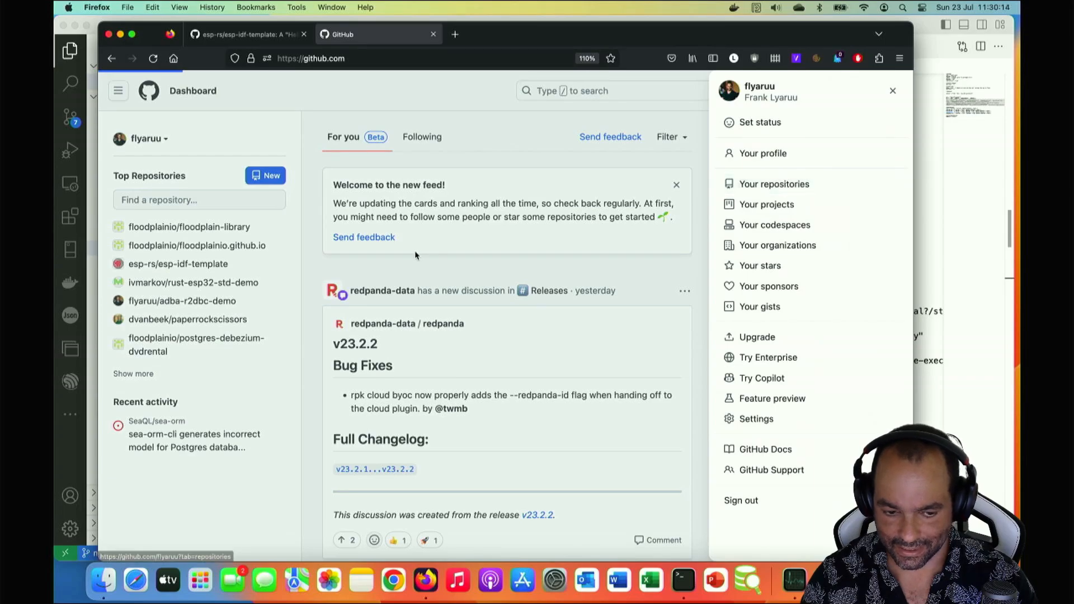
pyautogui.click(774, 183)
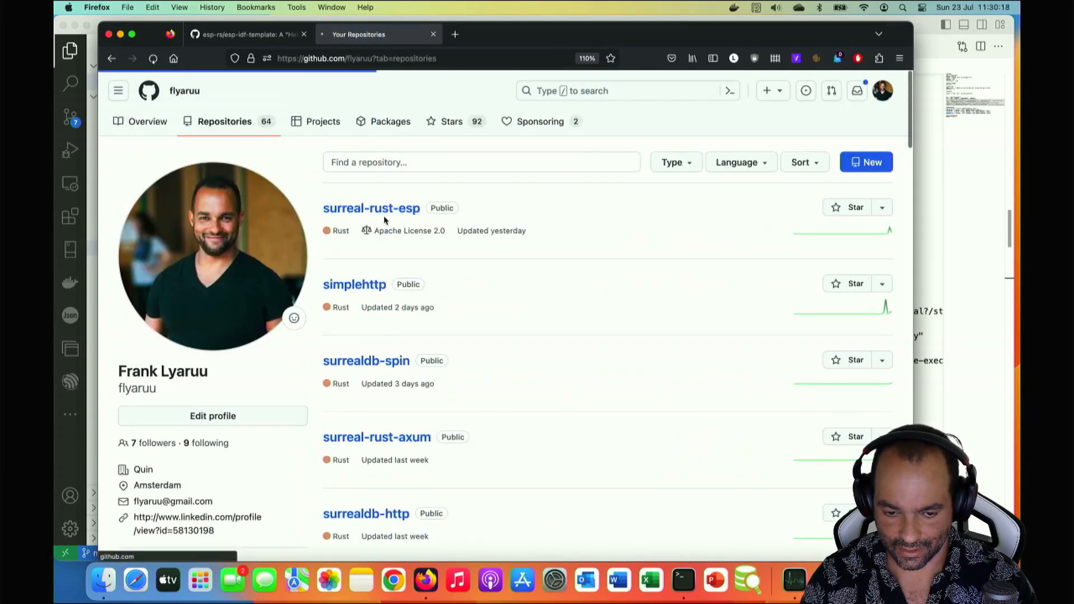
pyautogui.click(372, 208)
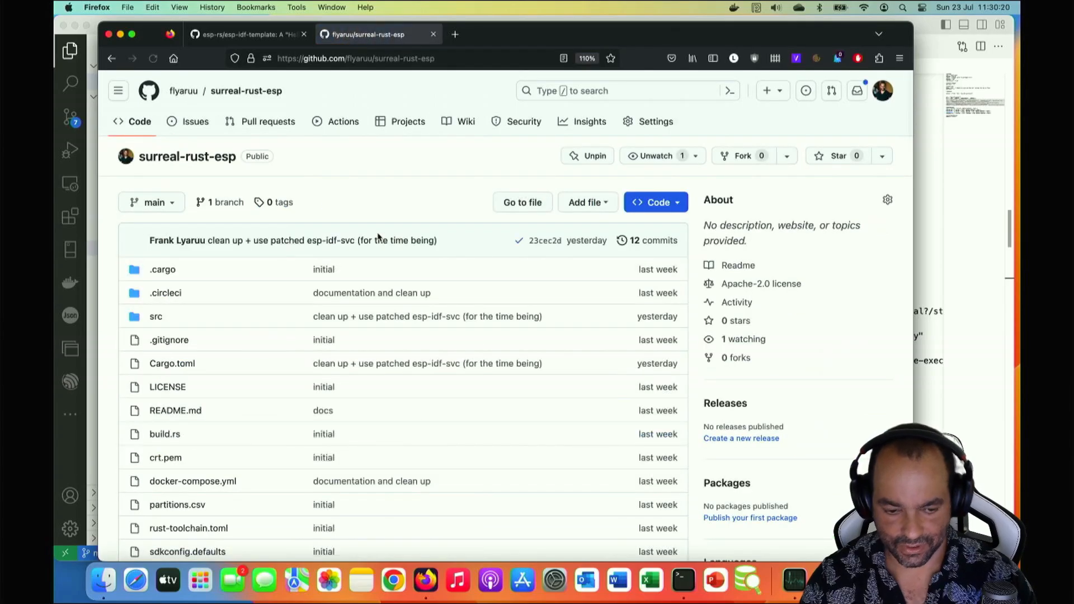
pyautogui.moveTo(163, 472)
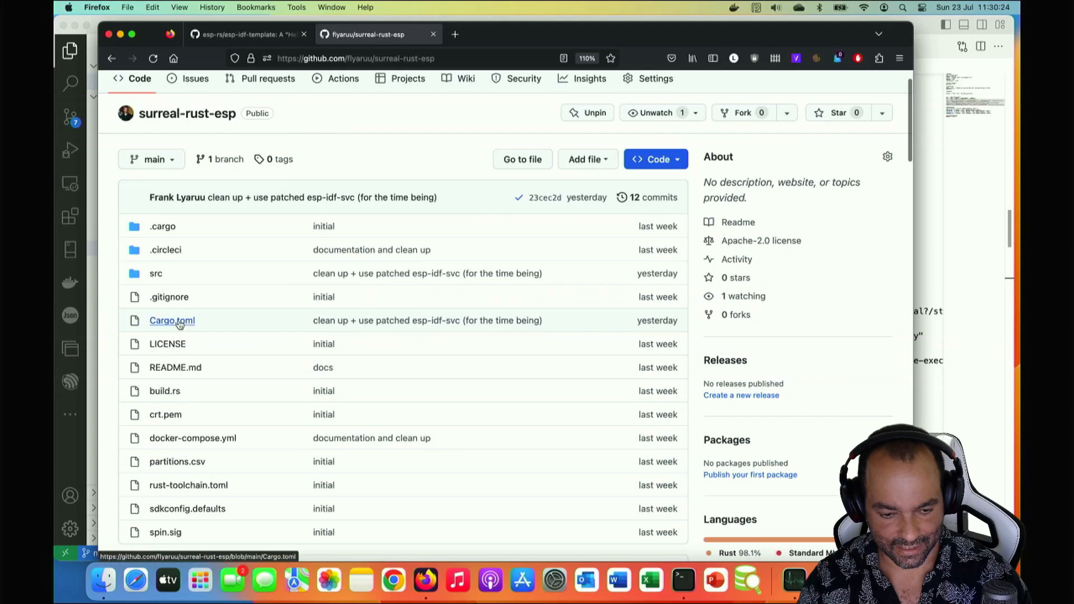
pyautogui.click(173, 320)
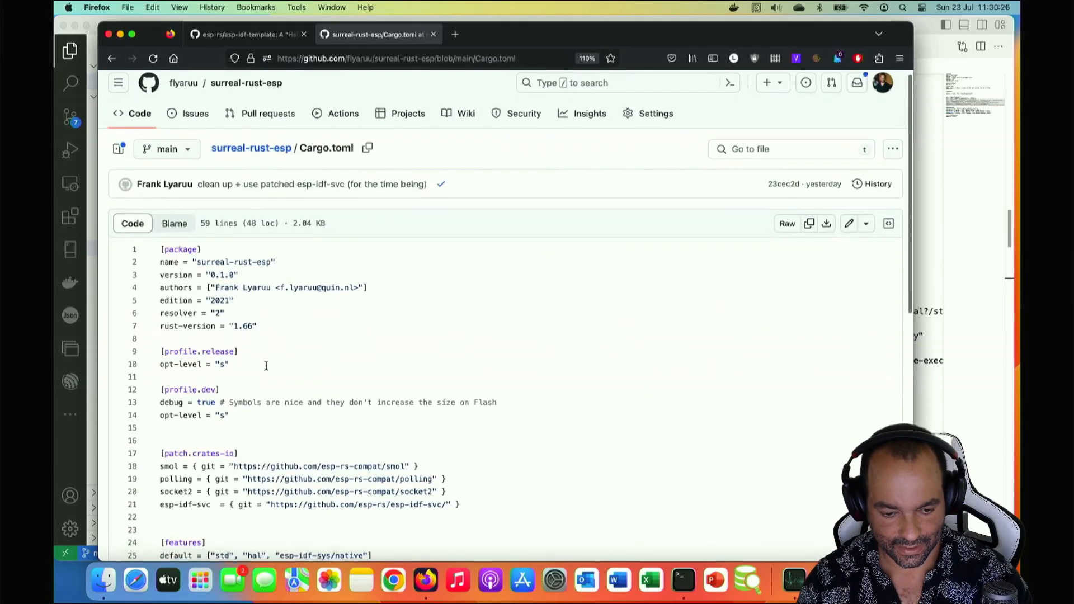
pyautogui.scroll(-3)
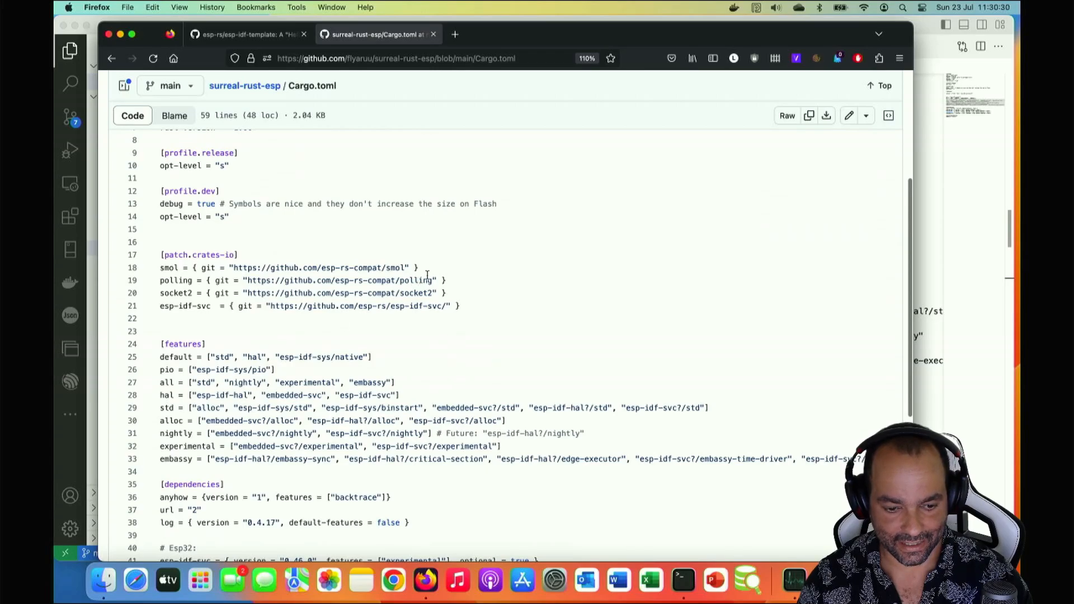
pyautogui.moveTo(423, 301)
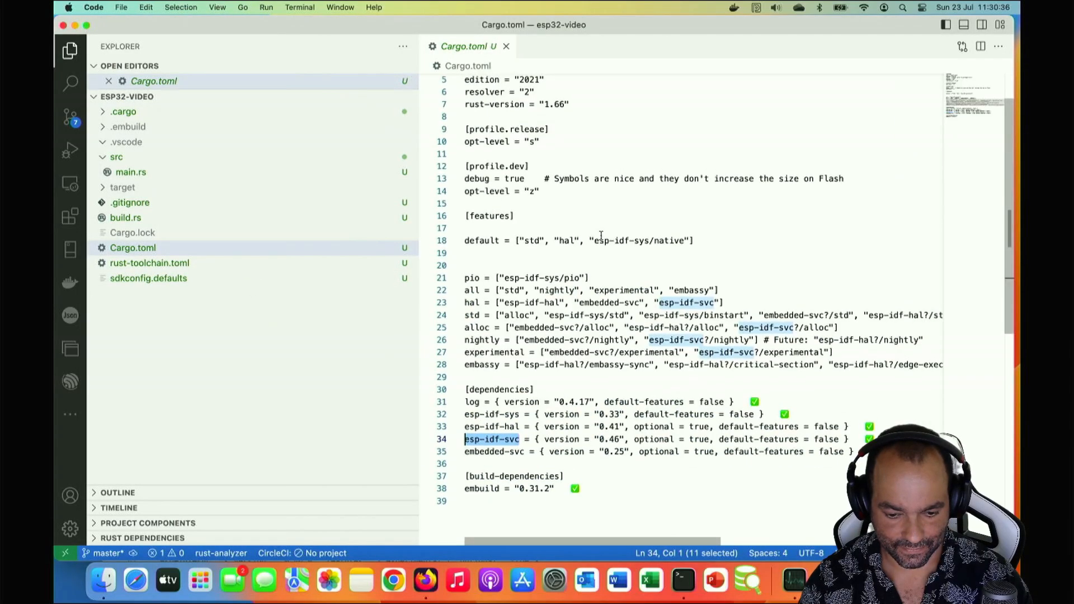
# Scroll Cargo.toml to place the [patch.crates-io] esp-idf-svc git override at its end
pyautogui.scroll(3)
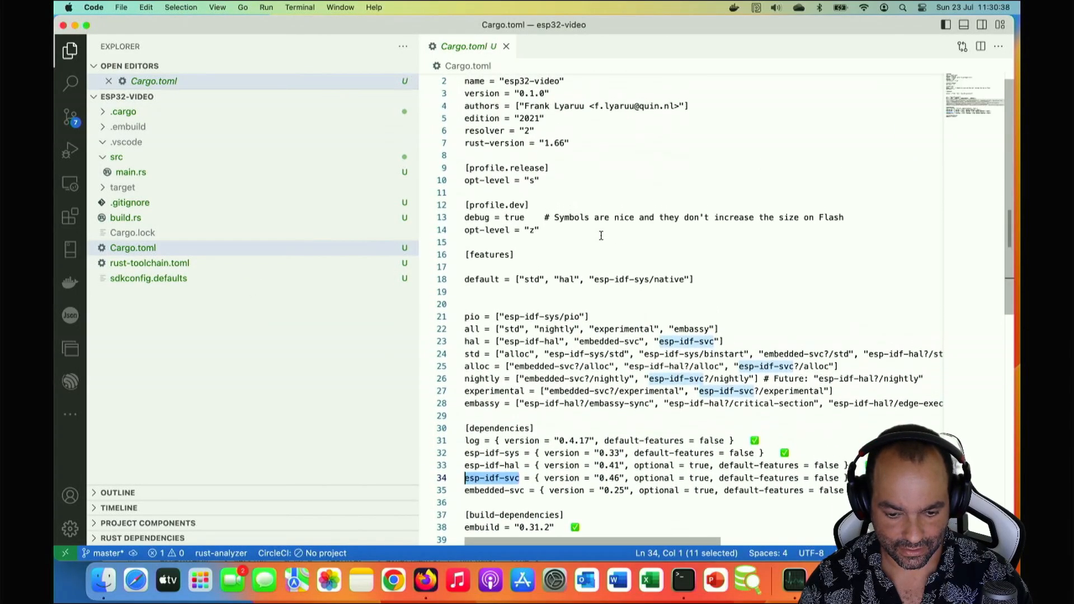
pyautogui.scroll(3)
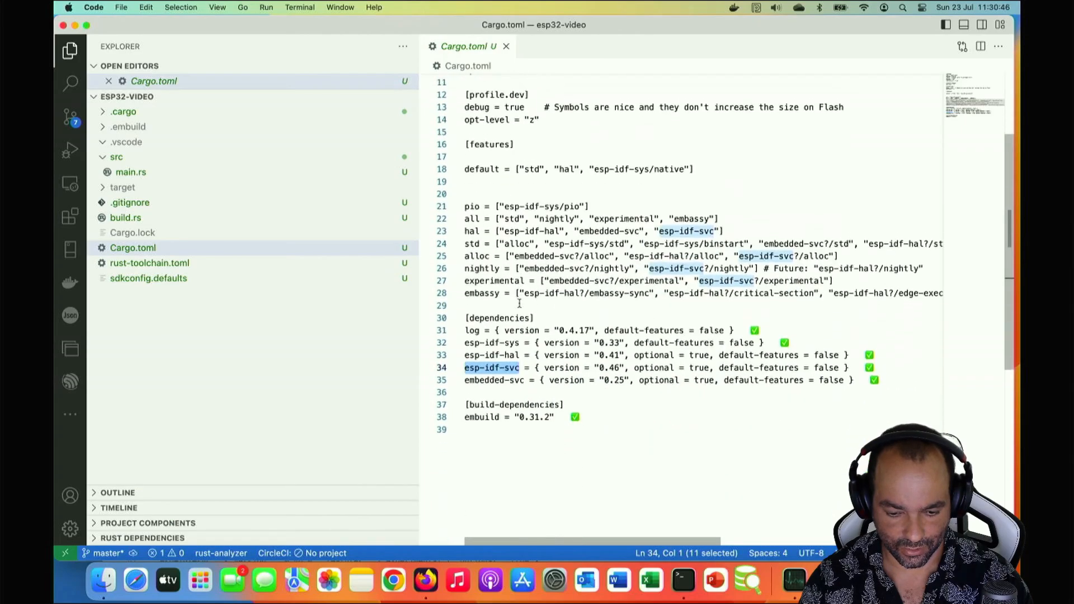
pyautogui.scroll(3)
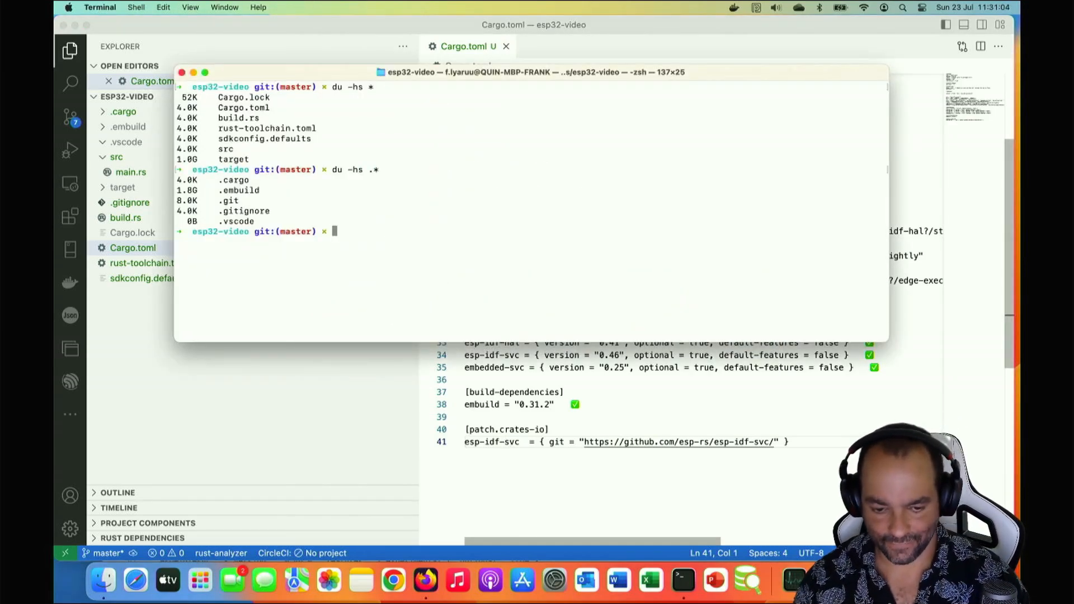
# Run cargo build again so the patched esp-idf-svc from git is compiled
pyautogui.write('cargo build')
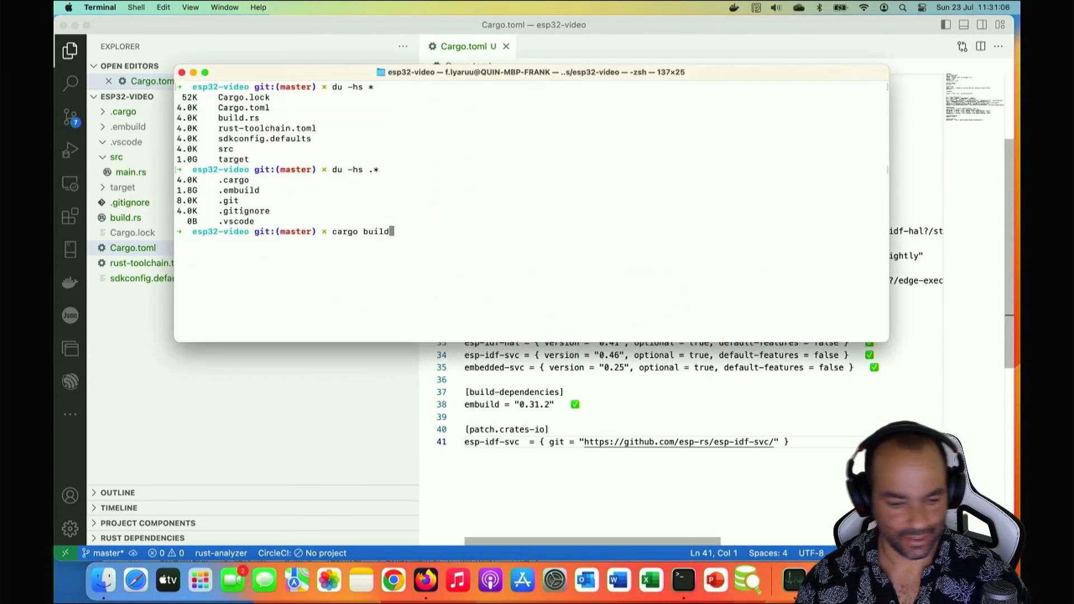
pyautogui.press('Return')
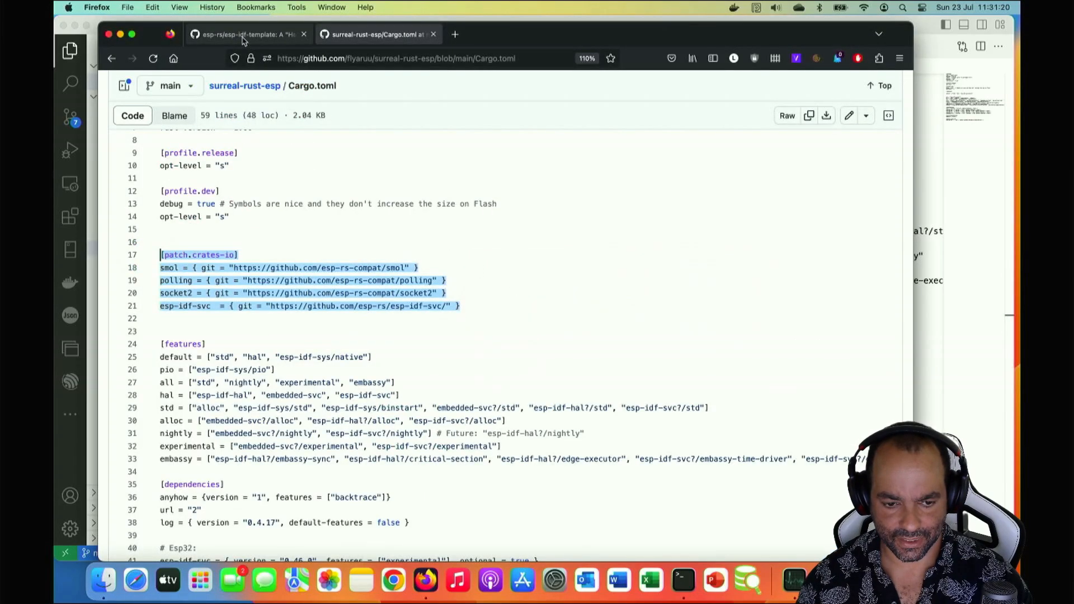
pyautogui.click(246, 35)
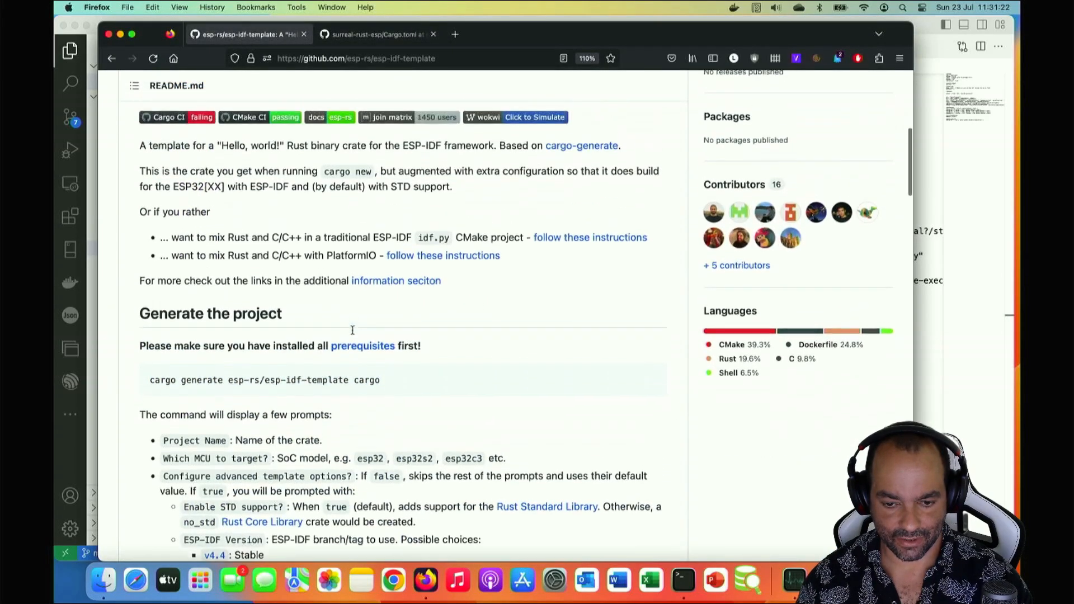
pyautogui.scroll(3)
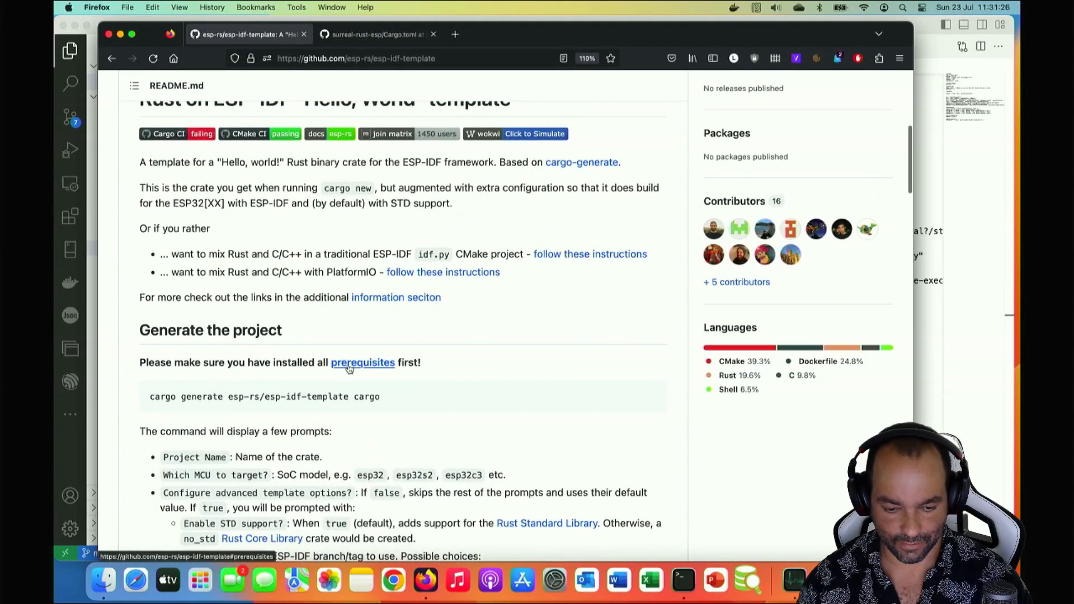
pyautogui.click(362, 362)
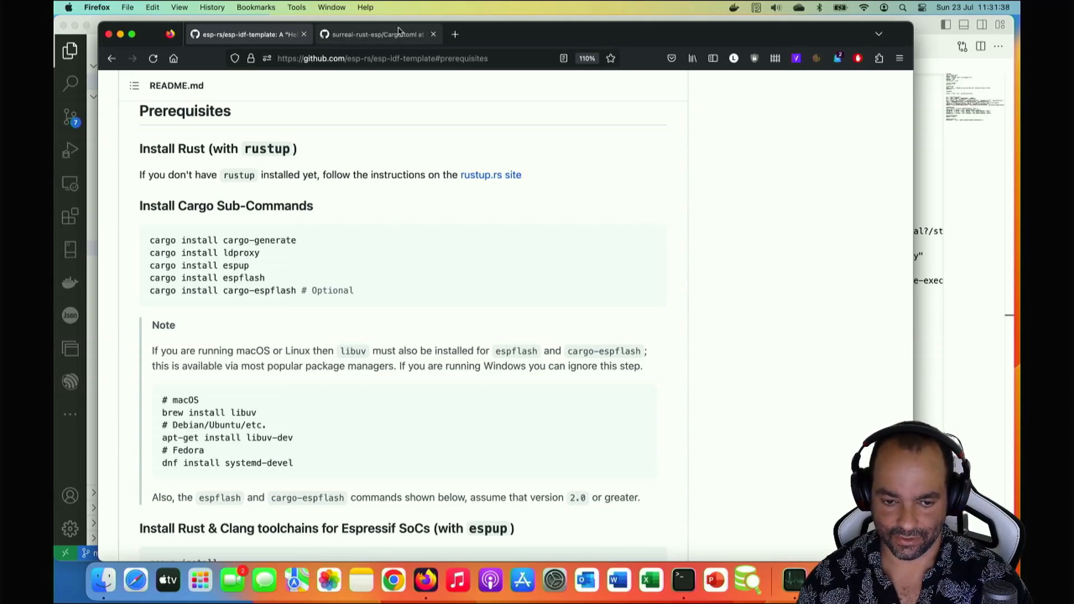
pyautogui.click(376, 35)
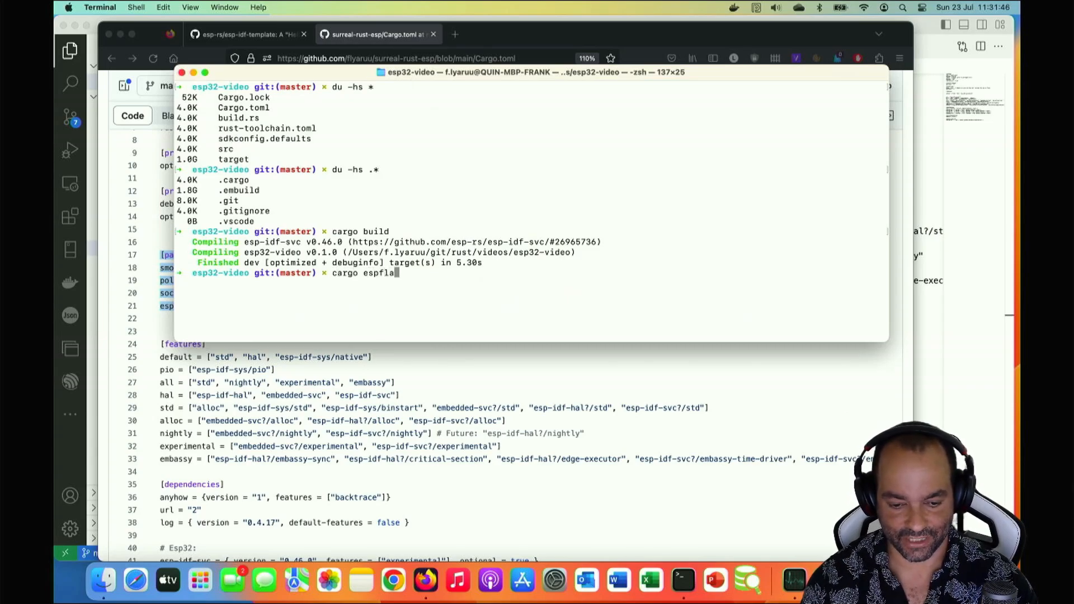
# Run cargo espflash --monitor, reaching the list of two detected USB serial ports
pyautogui.press('backspace')
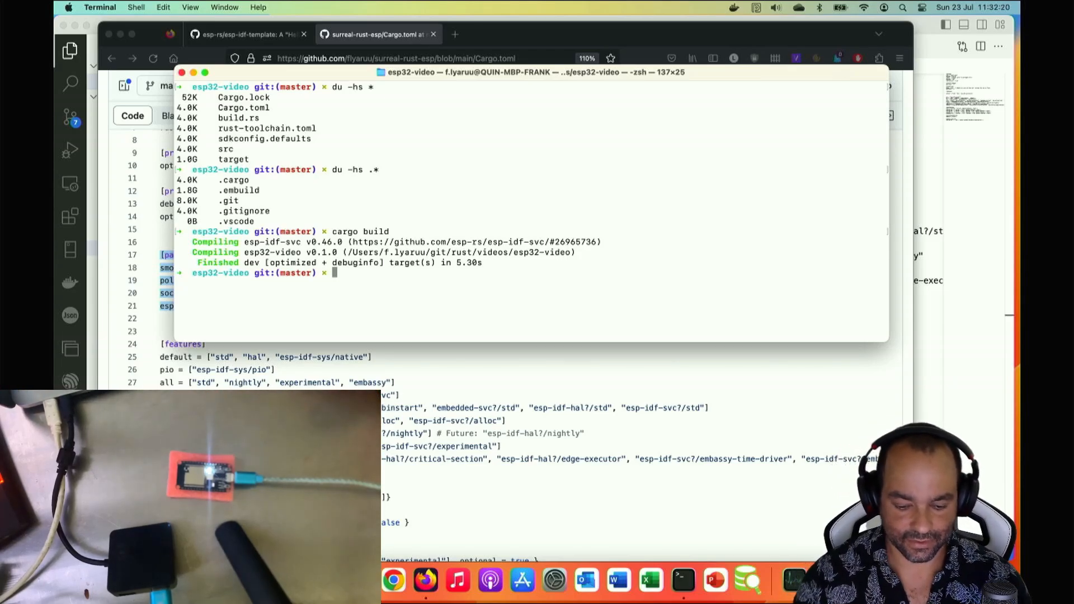
pyautogui.write('cargo espflas')
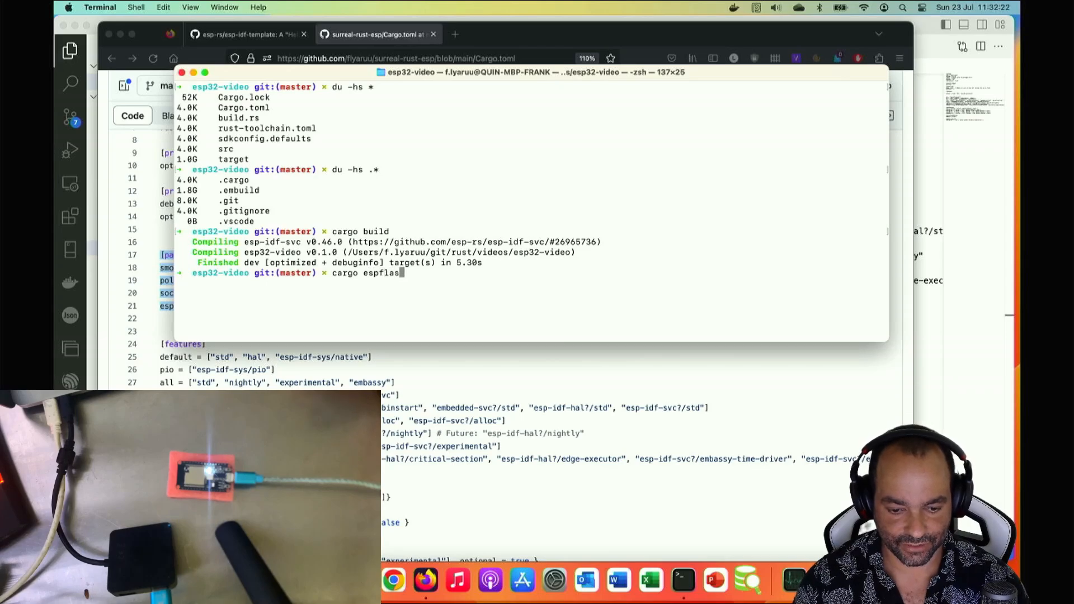
pyautogui.write('h -')
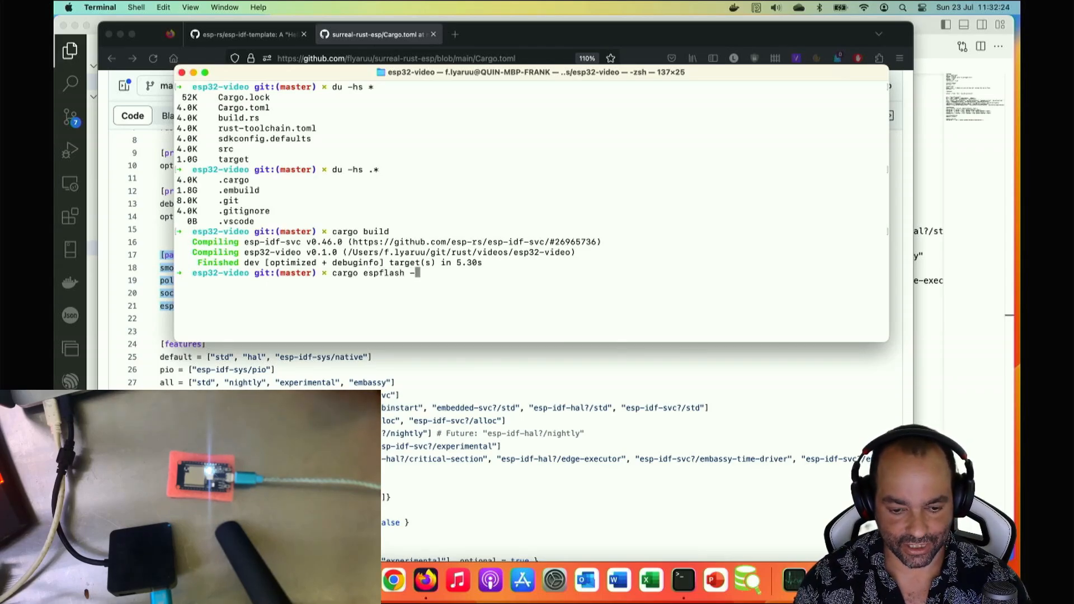
pyautogui.write('-mo')
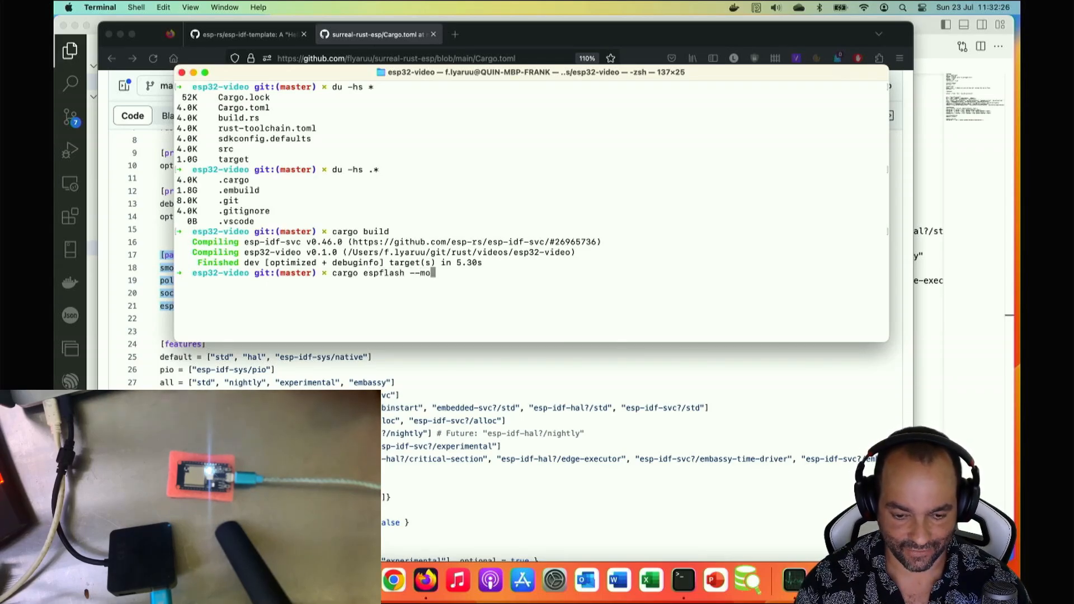
pyautogui.write('n')
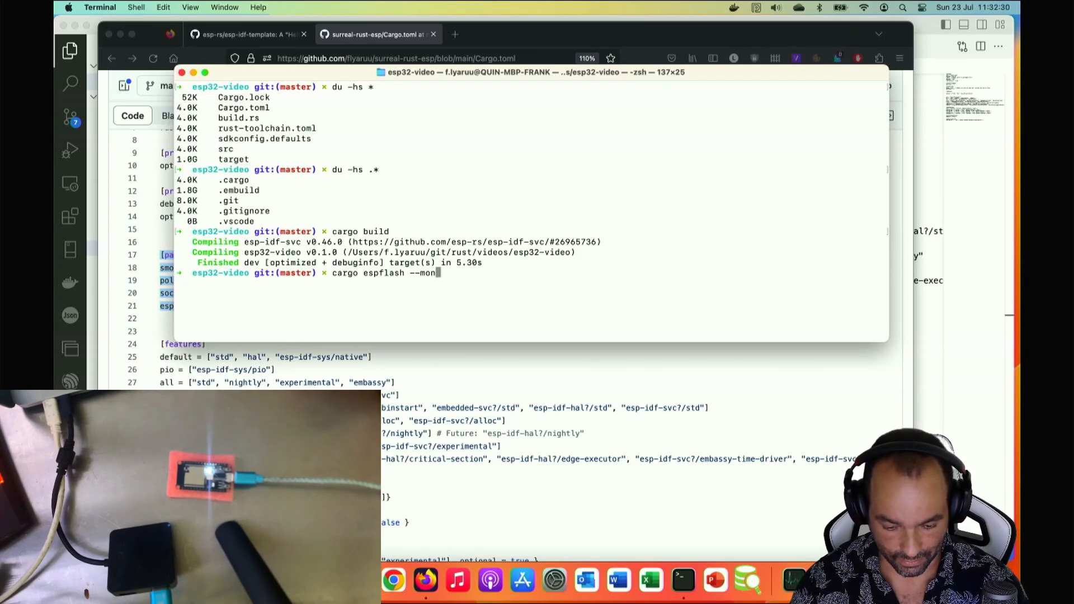
pyautogui.write('itor')
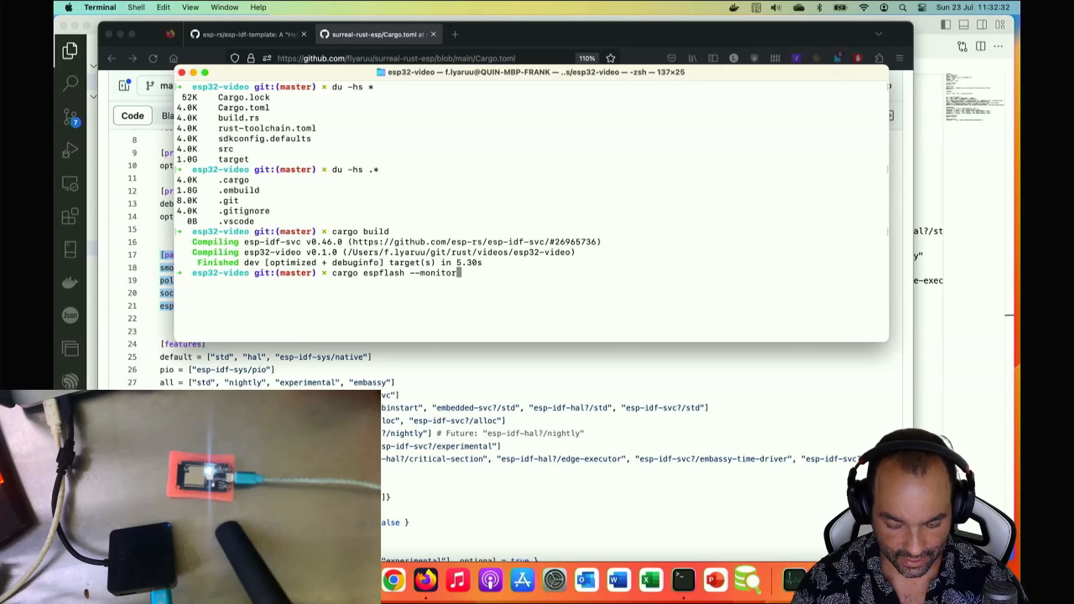
pyautogui.press('Return')
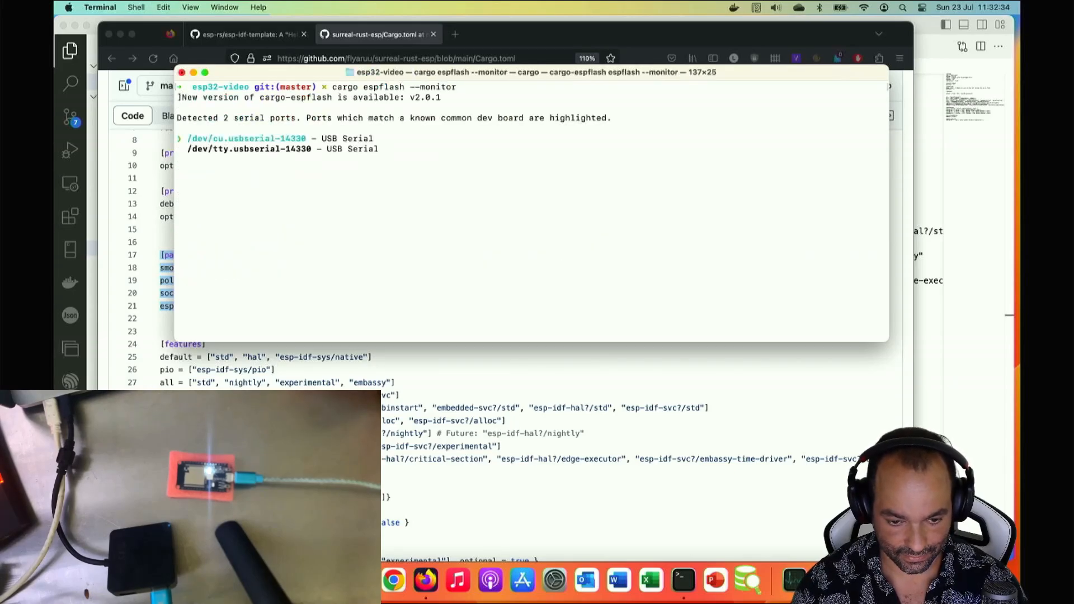